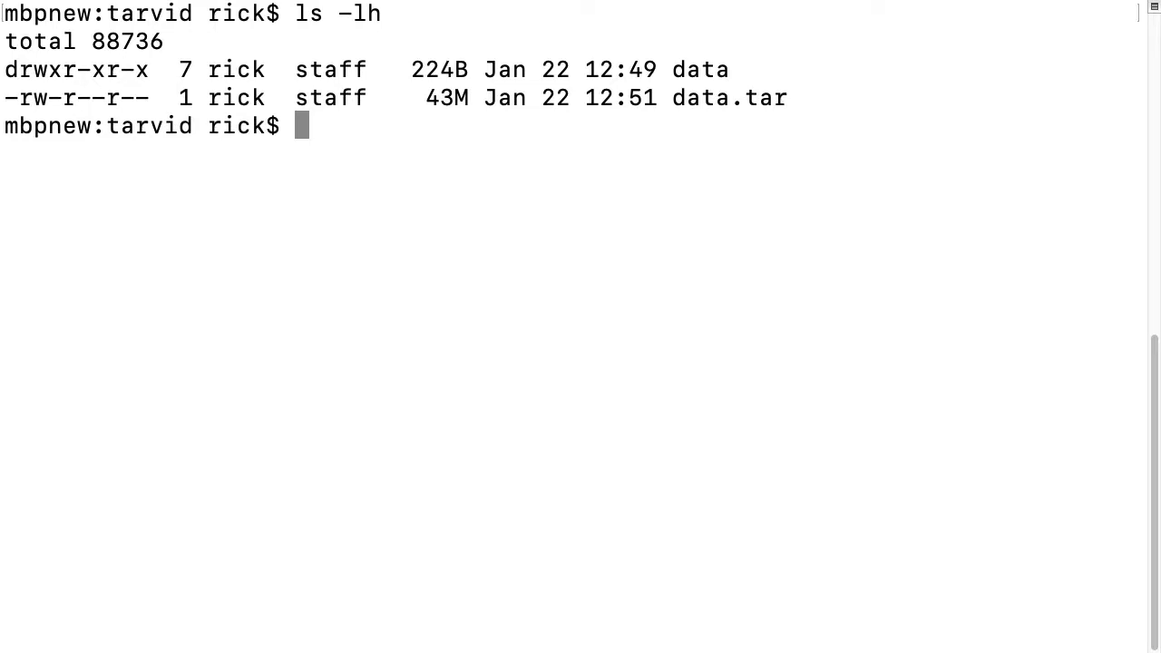
mouse_move(634, 190)
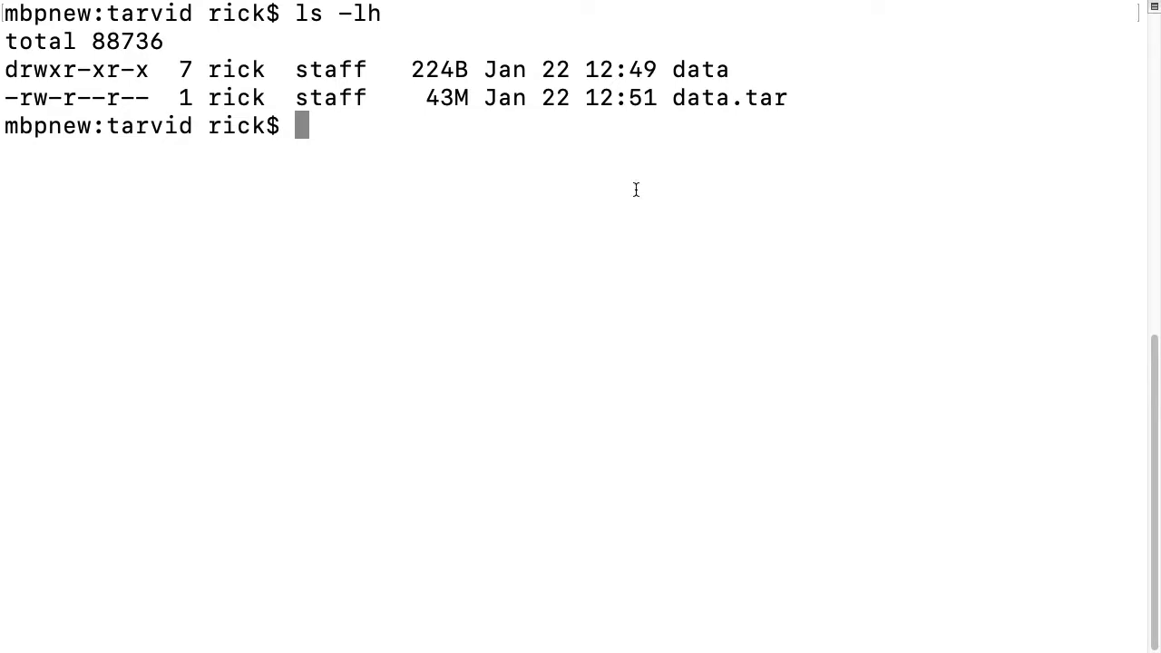
mouse_move(650, 68)
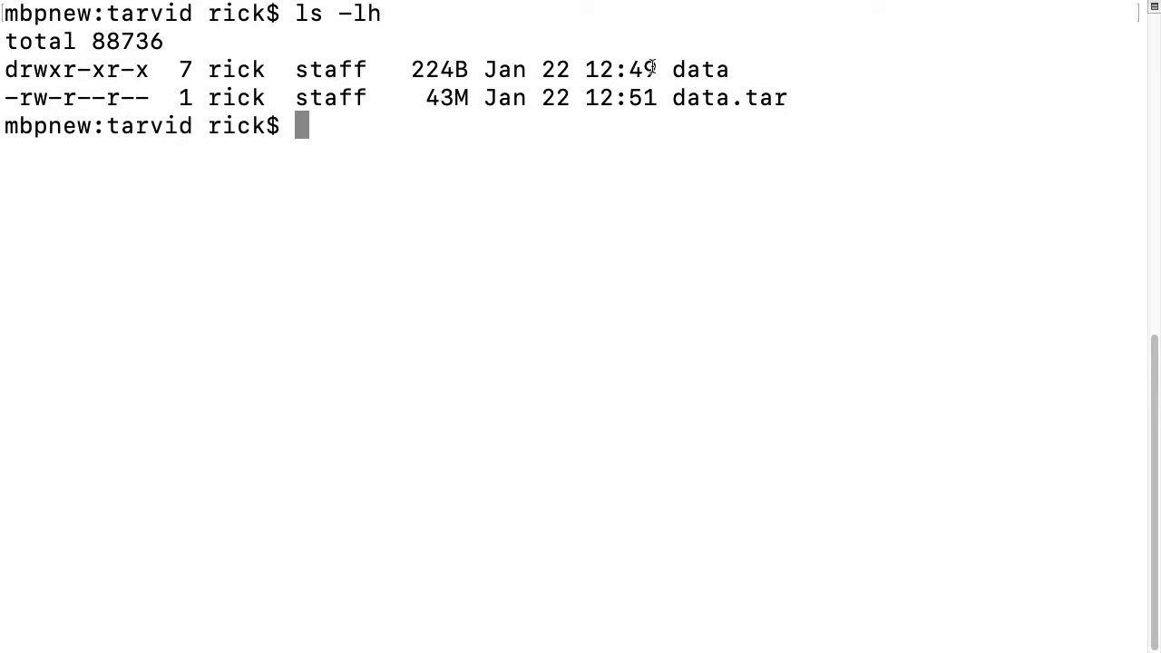
mouse_move(766, 75)
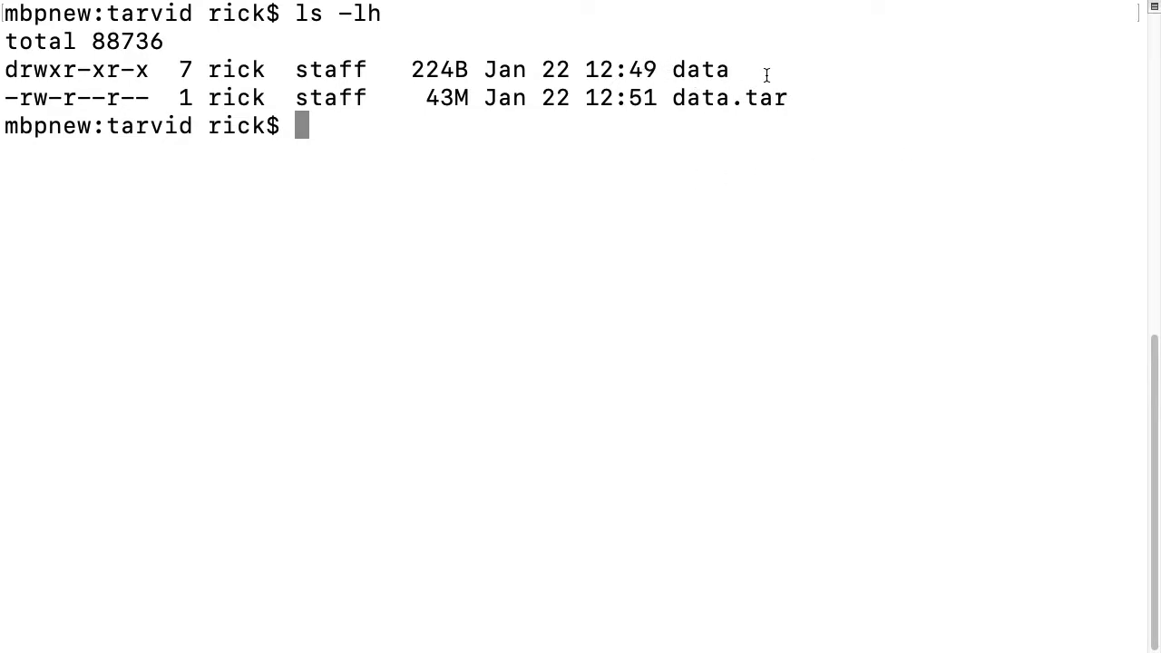
mouse_move(188, 356)
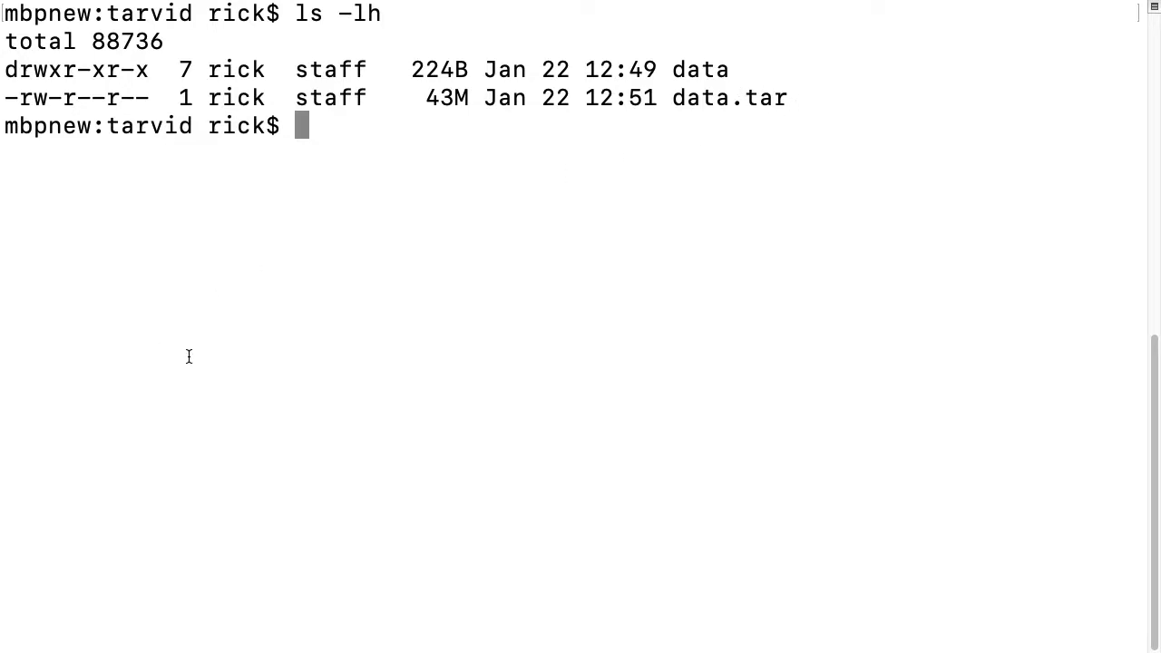
mouse_move(206, 363)
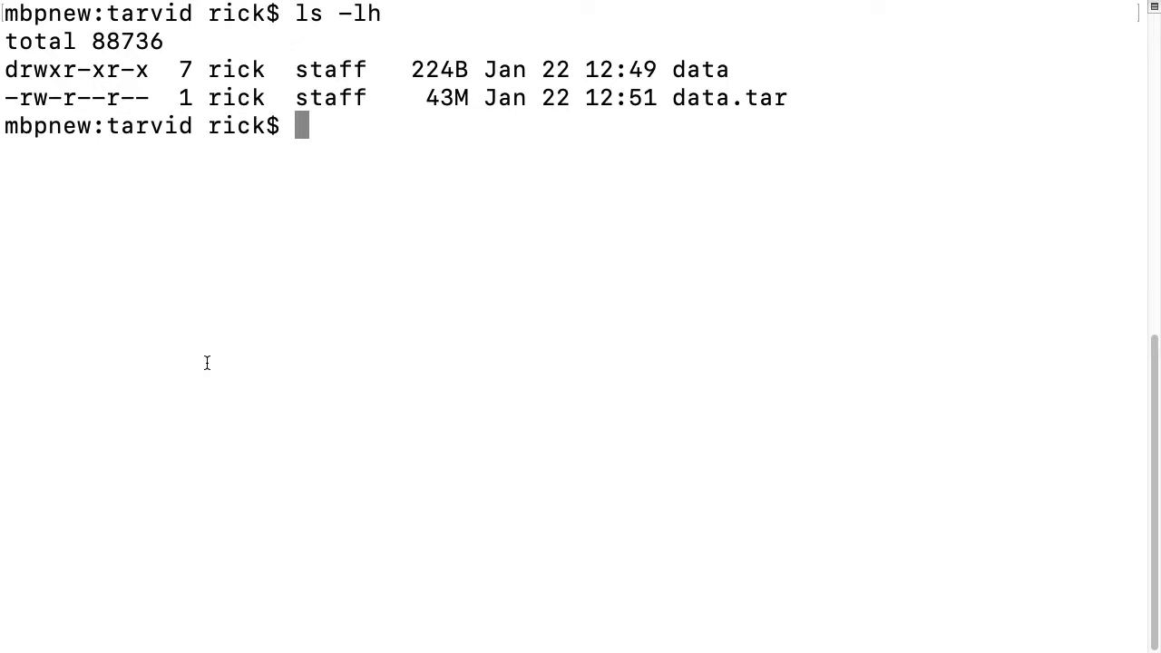
Run gzip without arguments and highlight 'keep original files' beside the -c --stdout option.
text(gzip)
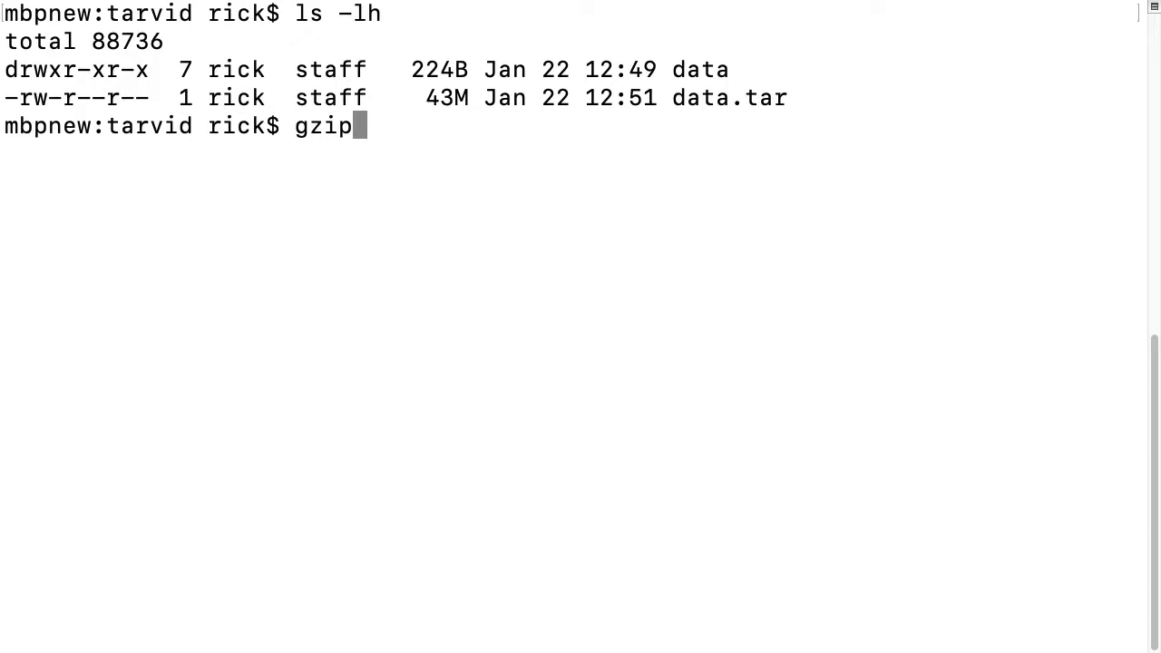
key(Return)
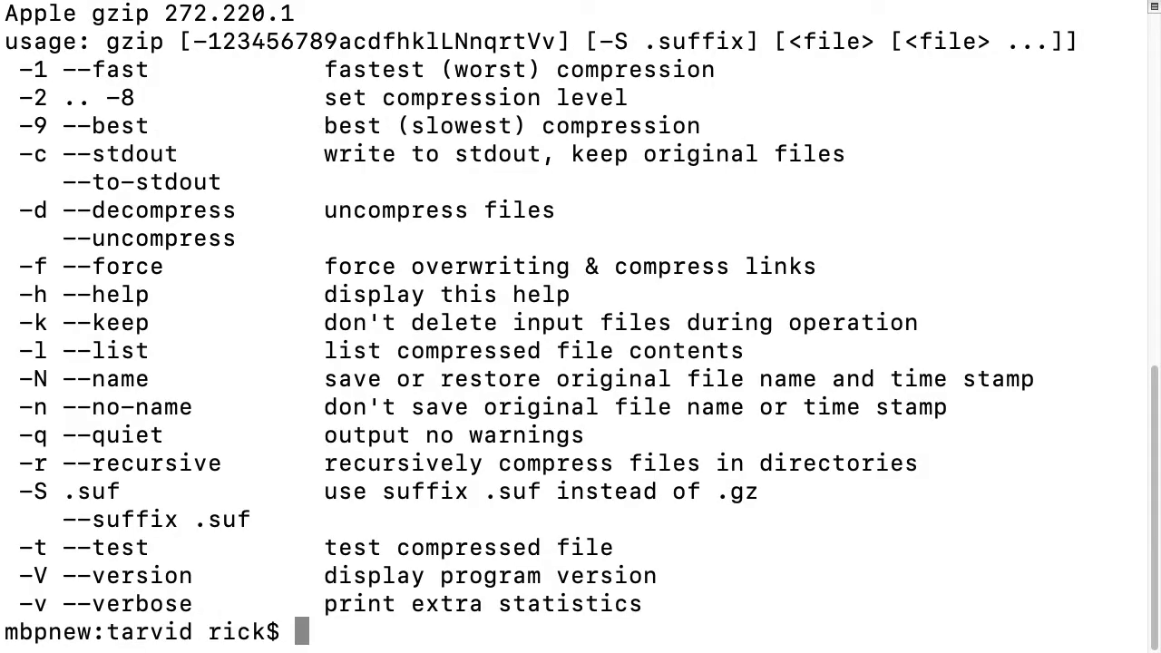
mouse_move(284, 274)
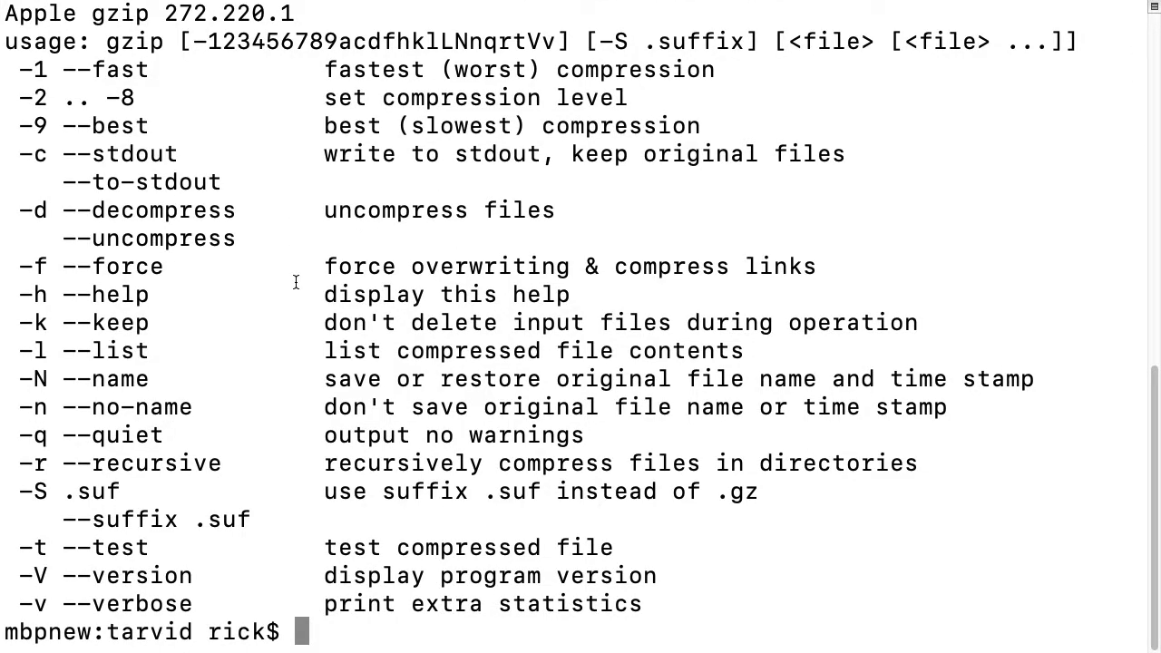
mouse_move(45, 118)
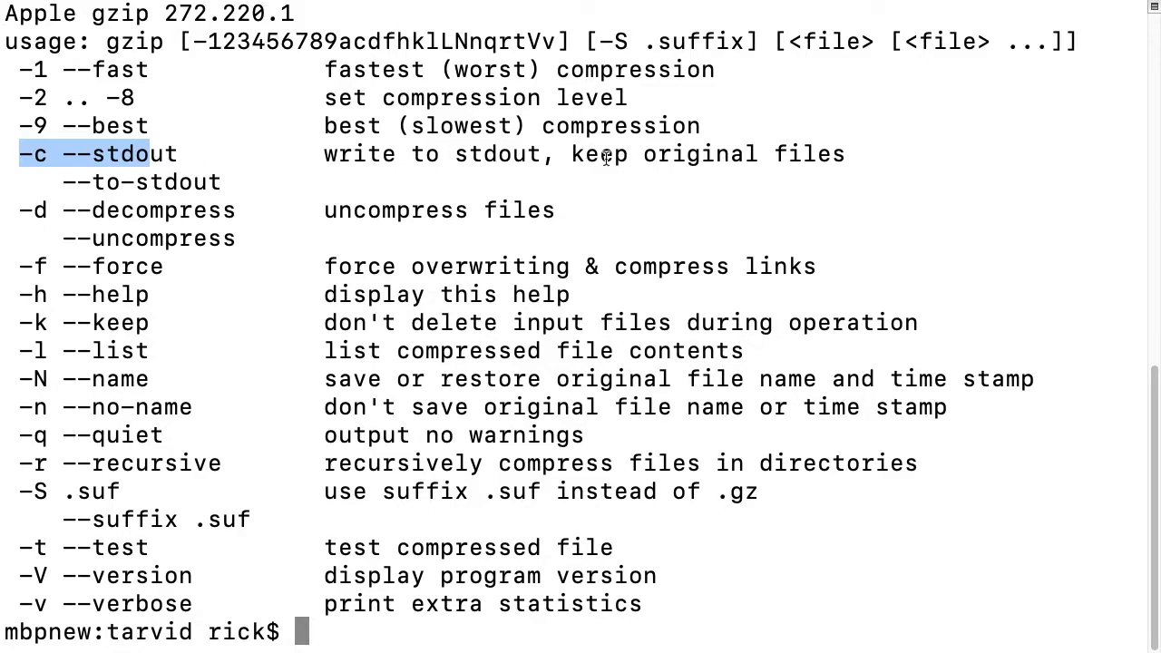
drag(571, 153, 843, 154)
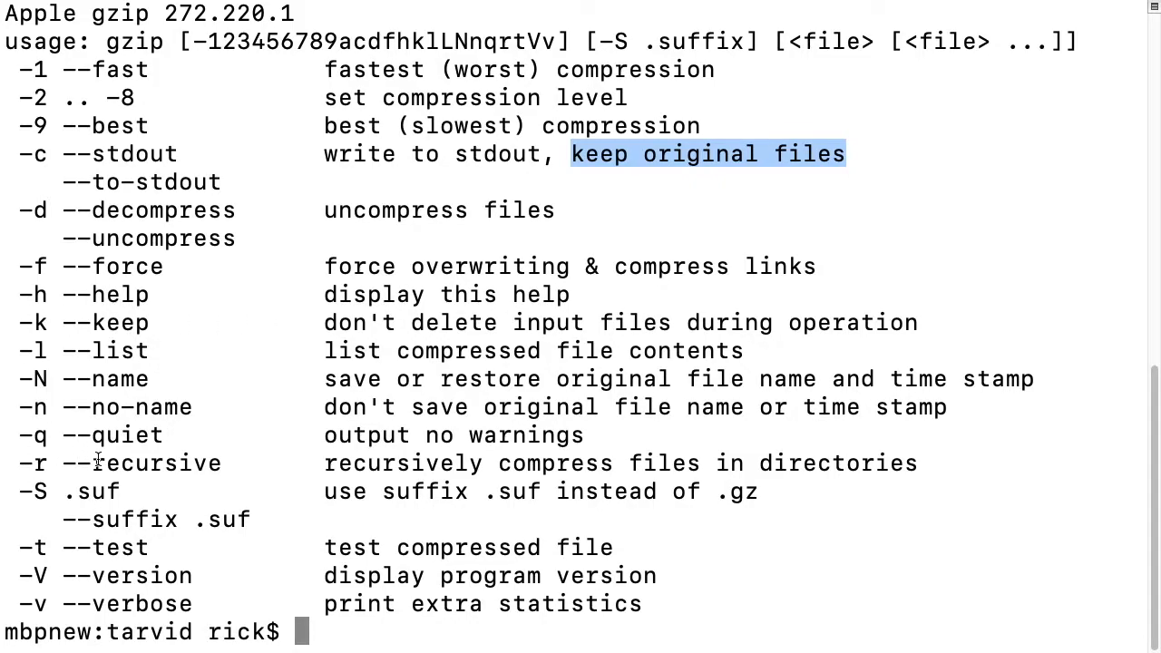
mouse_move(153, 556)
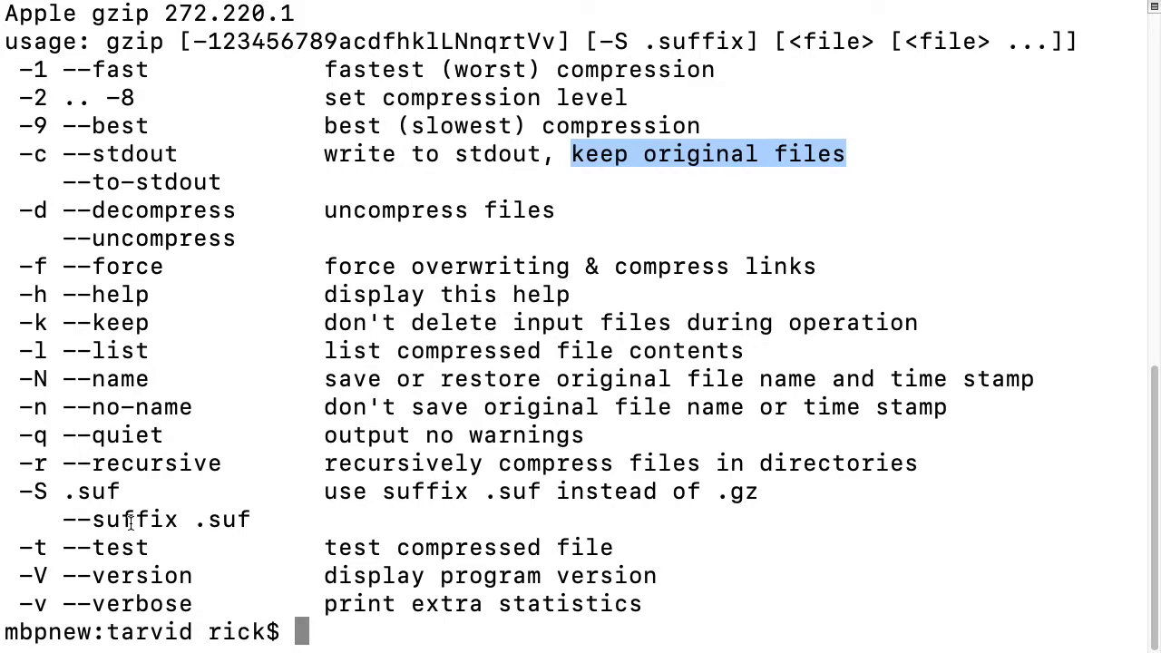
List the folder, then compress data.tar with gzip -9 at best compression.
text(ls -l)
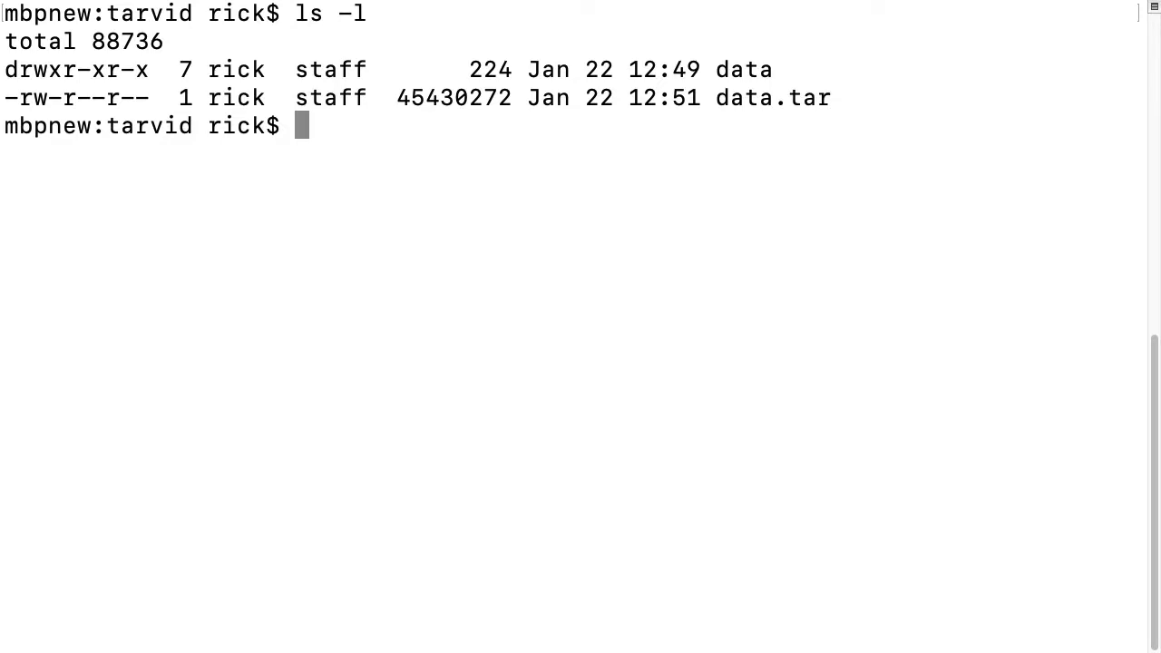
text(gzip)
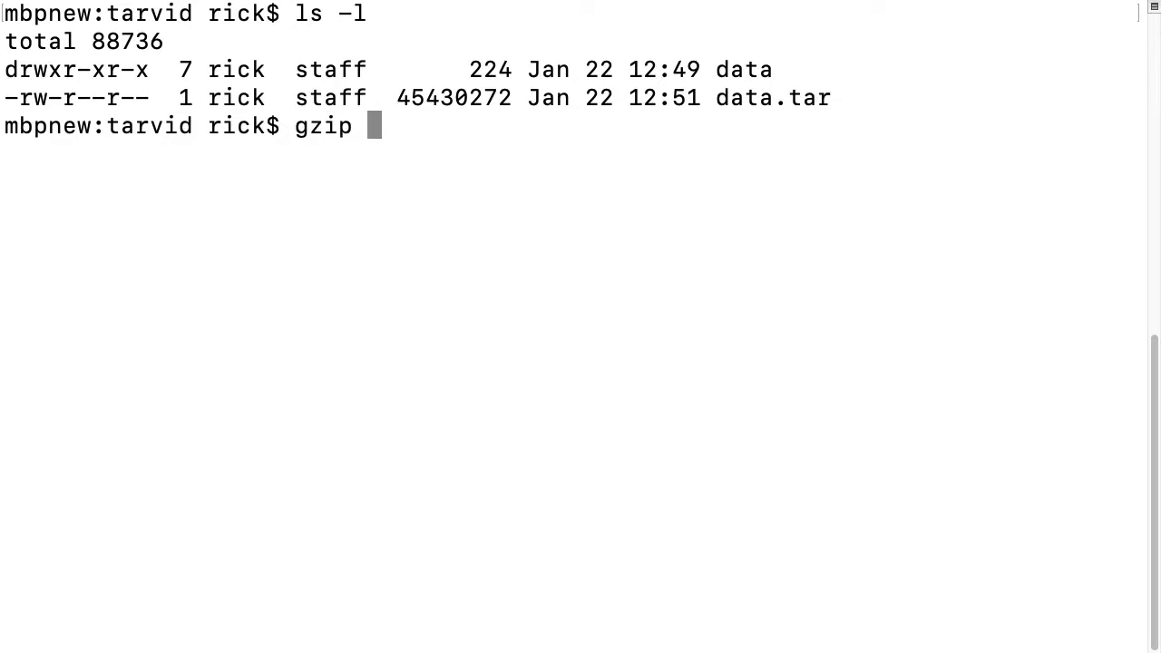
text(-9 da)
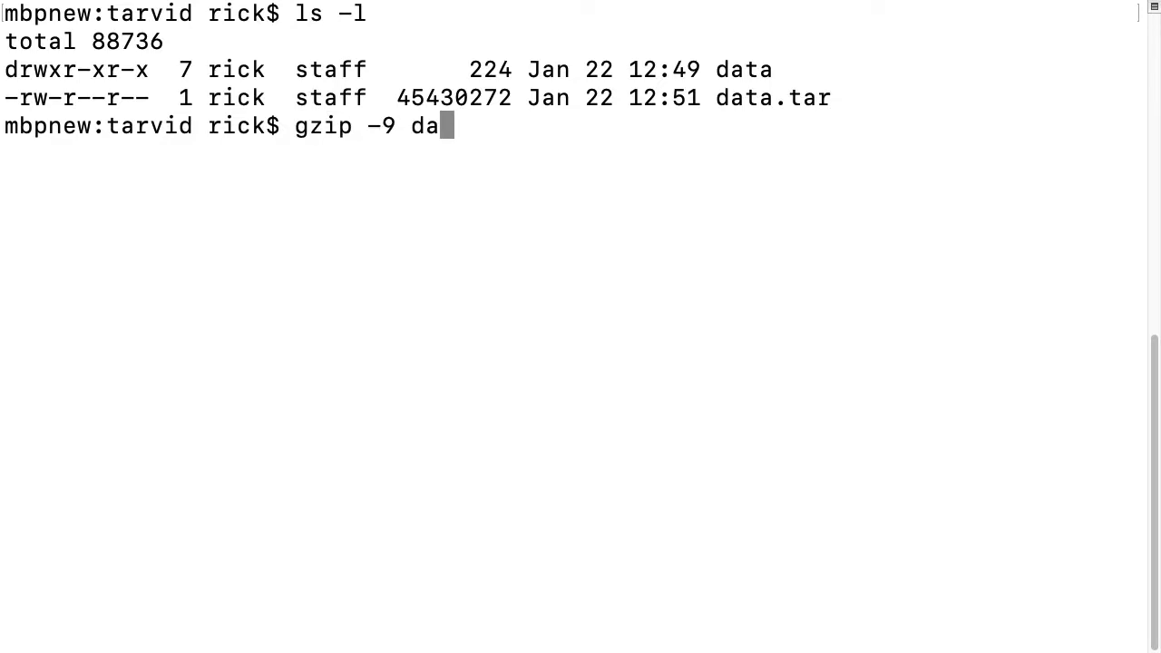
text(ta.tar)
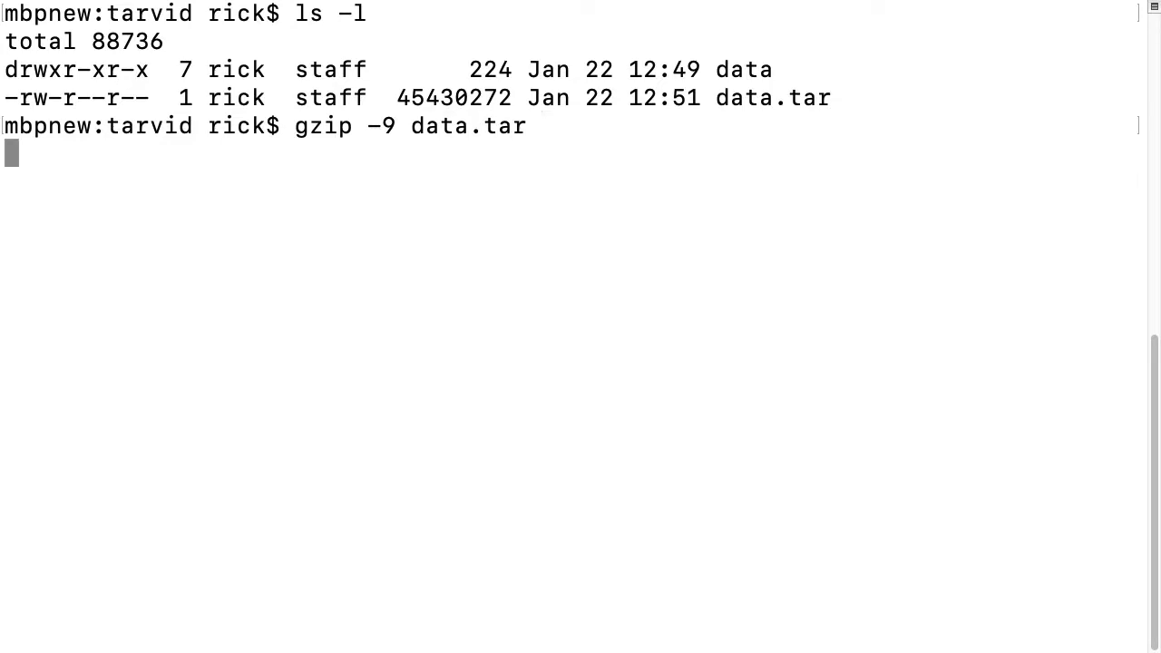
key(Return)
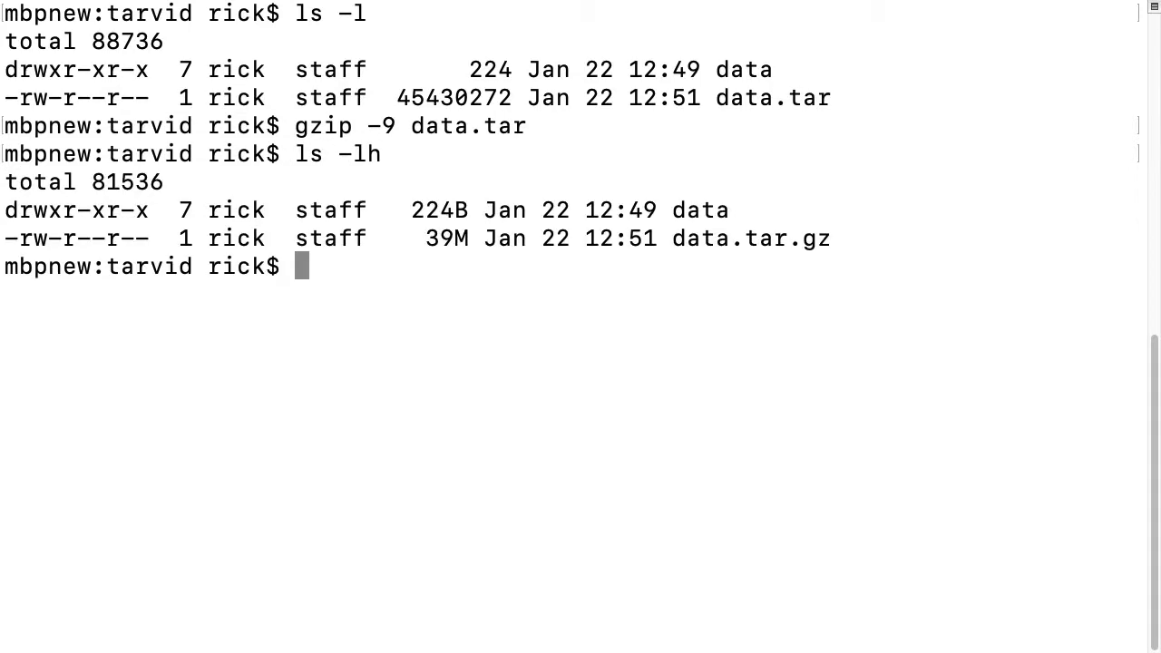
mouse_move(531, 483)
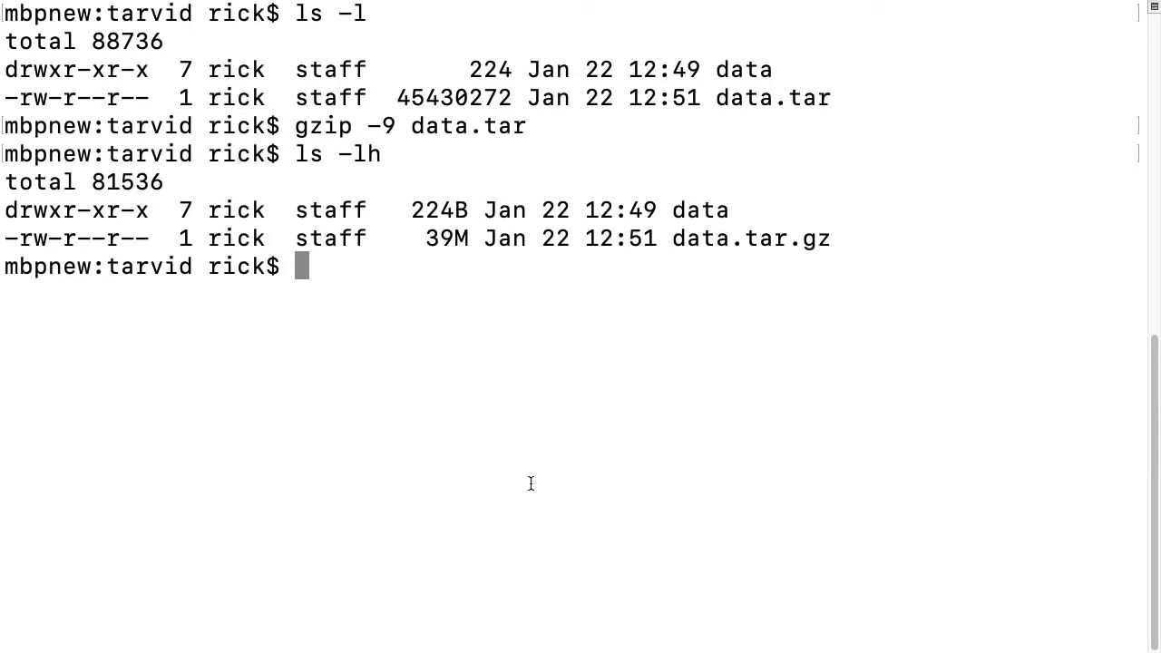
mouse_move(715, 97)
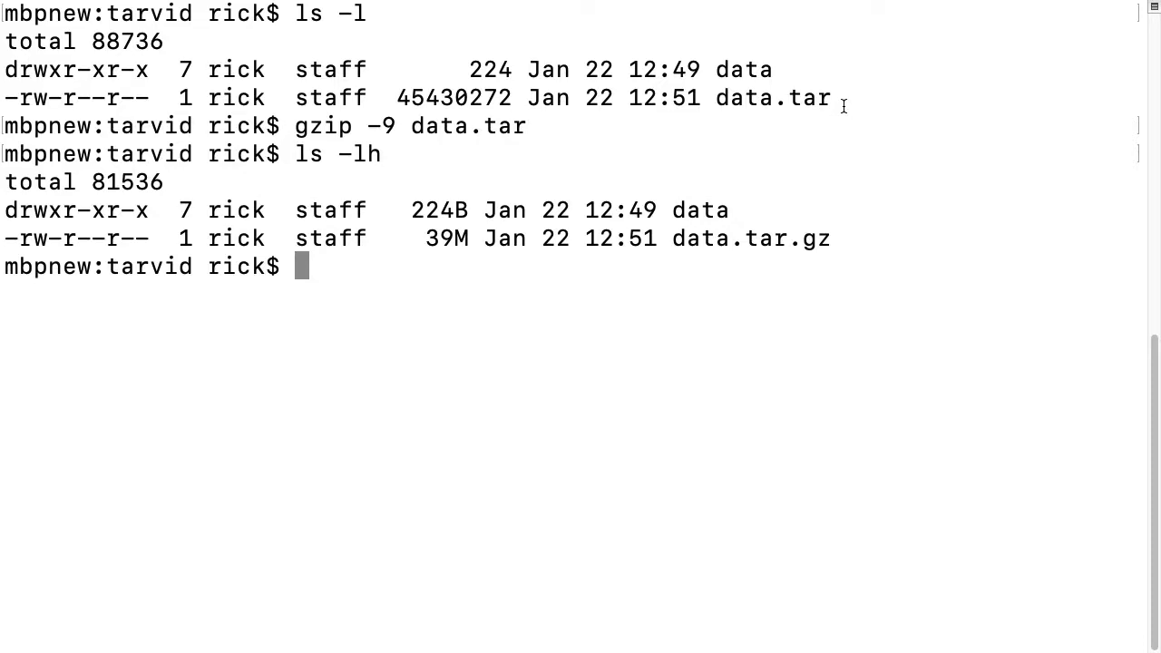
Decompress data.tar.gz with gzip -d to restore the 43M data.tar.
text(gzip)
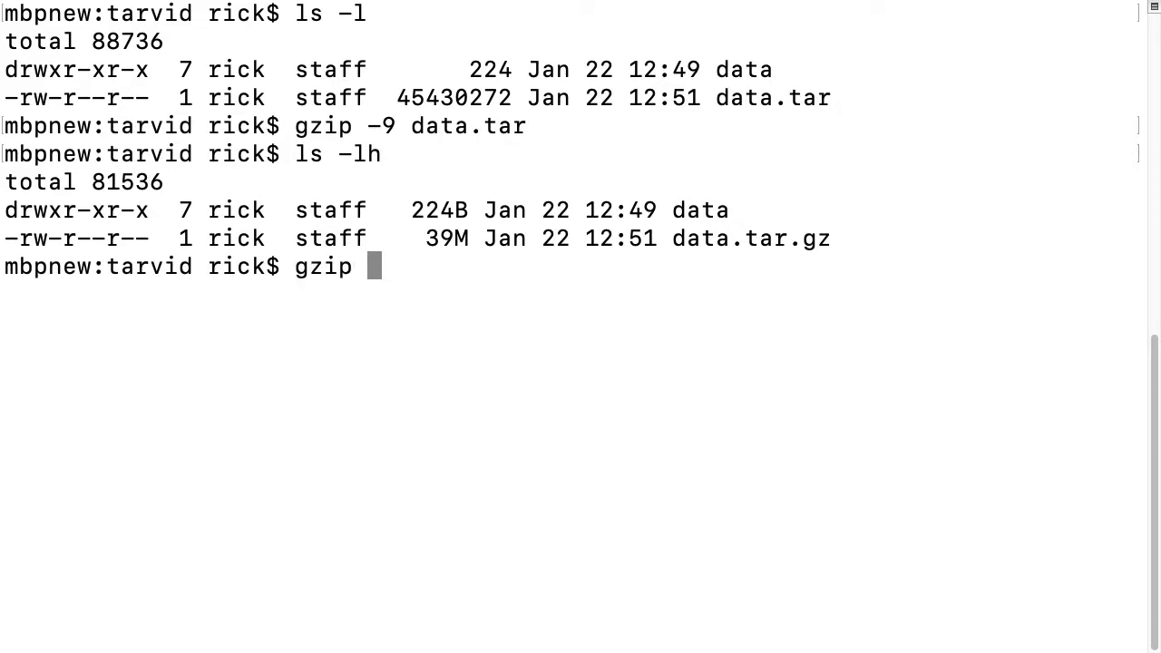
text(-d data.tar.)
text(ls -lh)
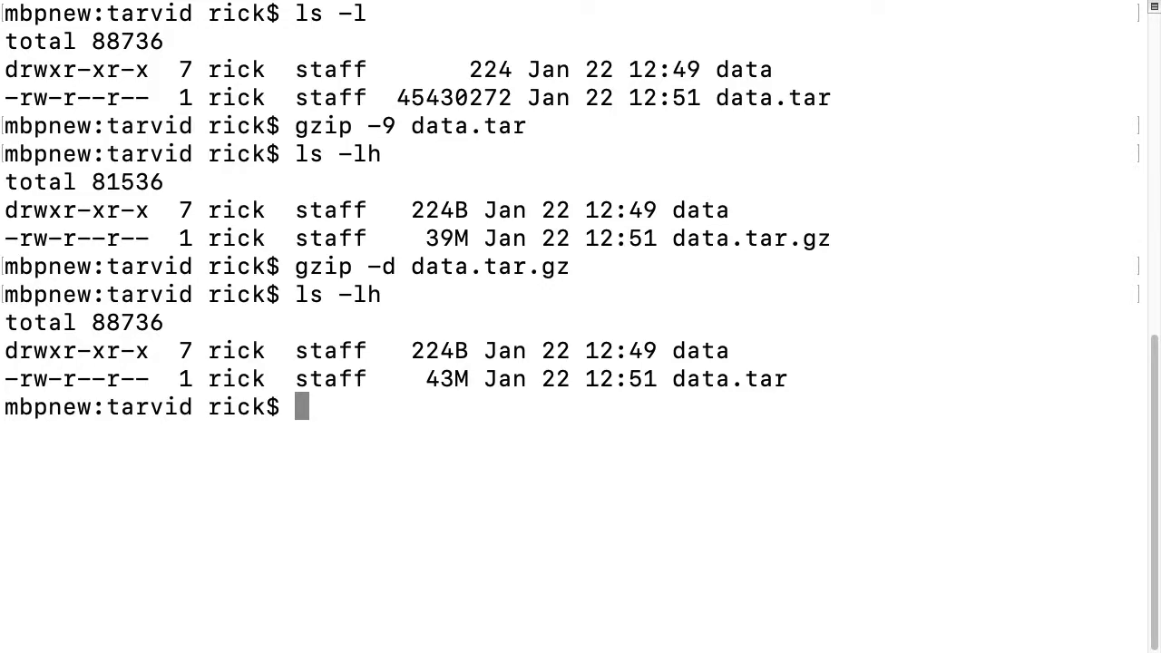
Run 'gzip -9c data.tar > data.tar.gz', then list both files with ls -lh.
text(gzip)
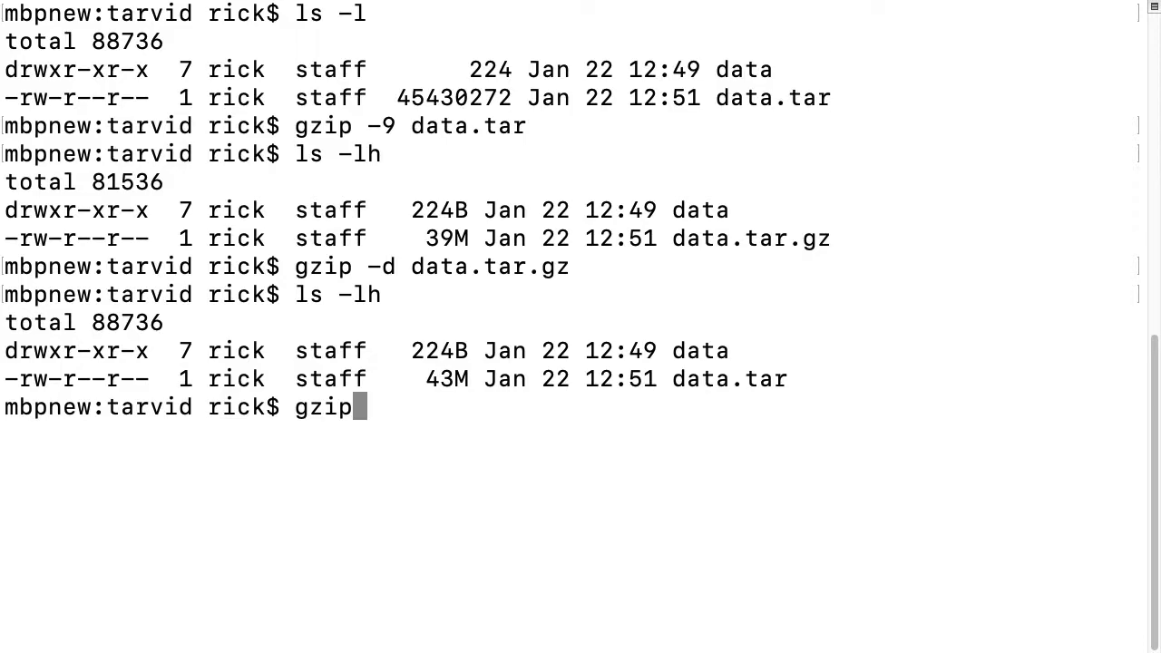
text(-9)
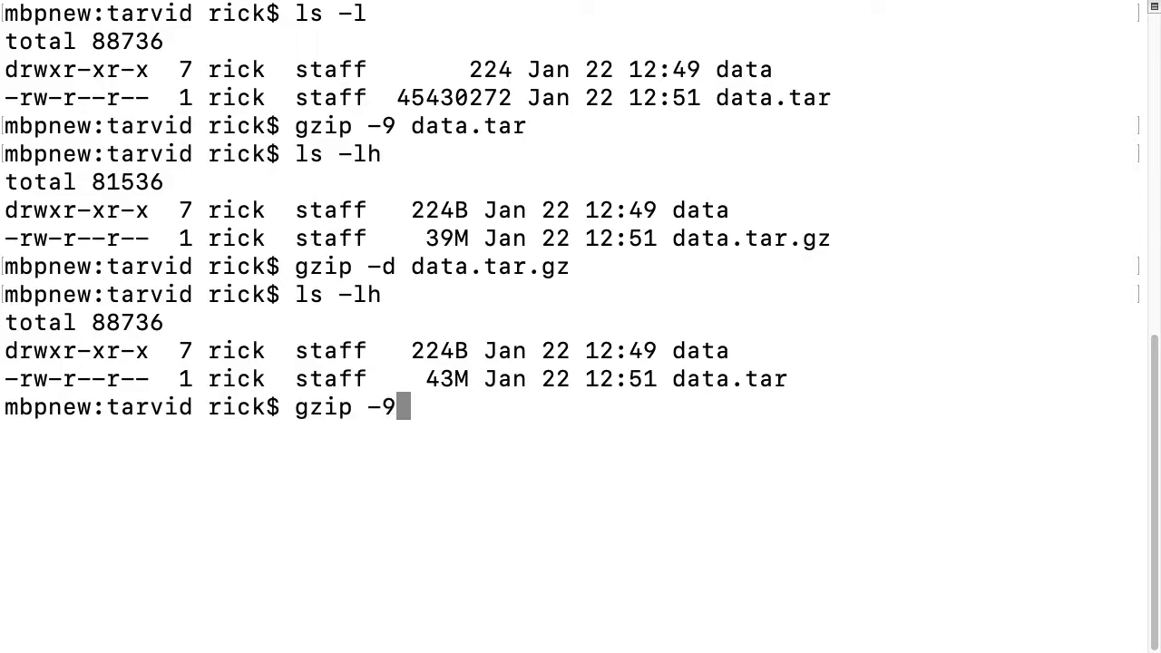
text(c)
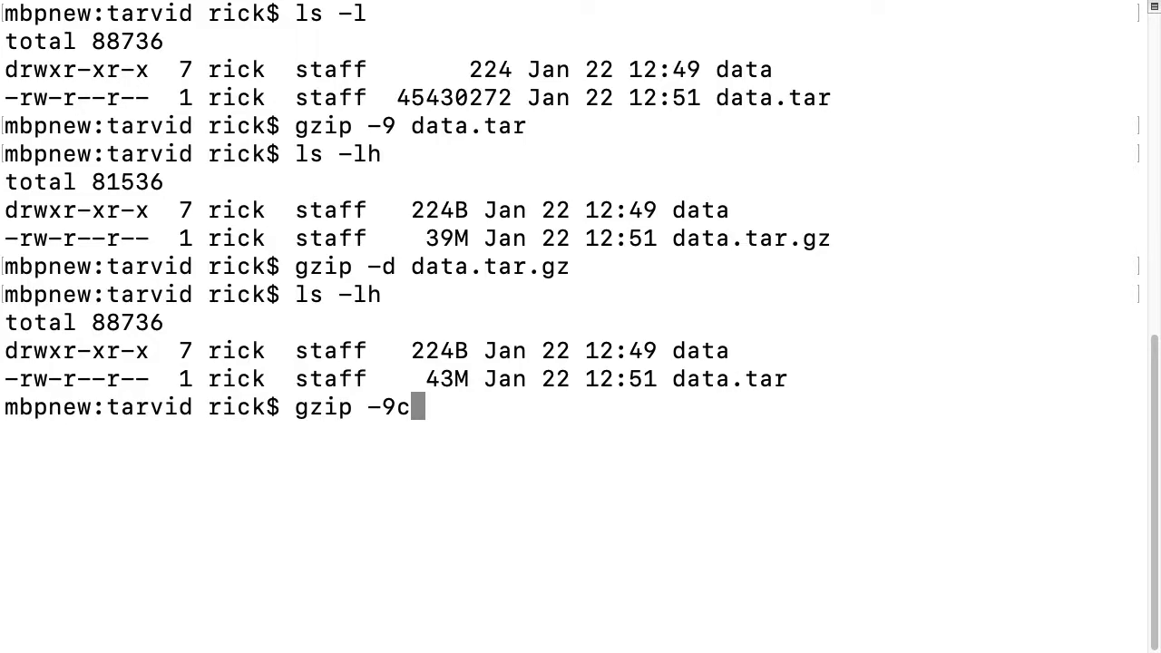
text(data)
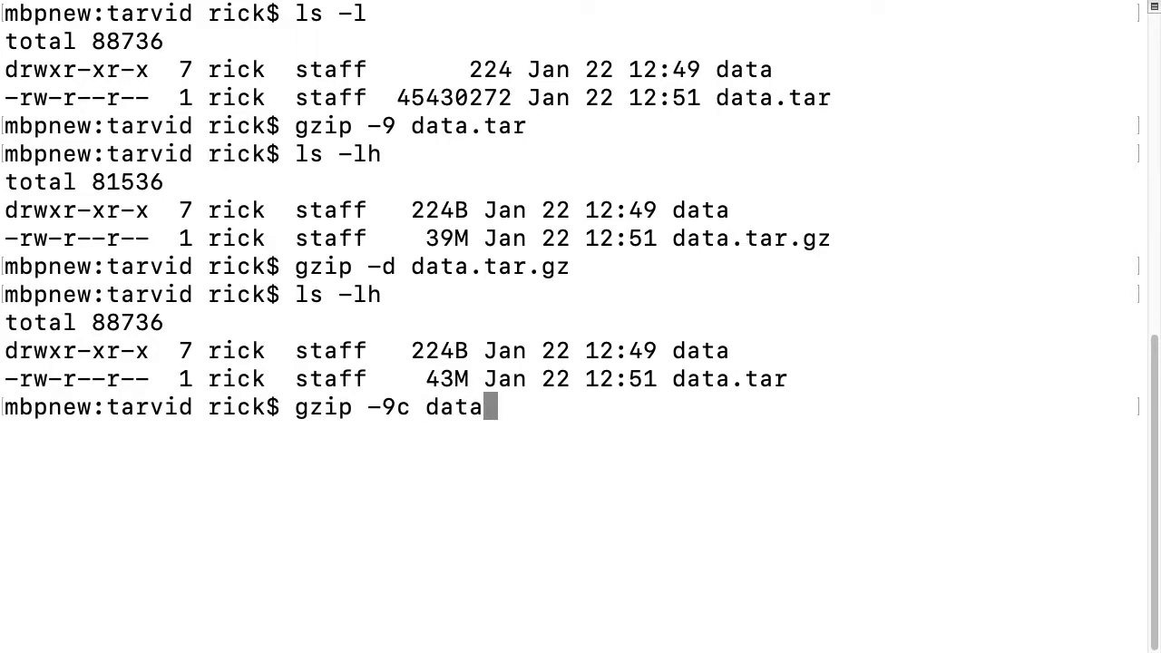
text(.tar)
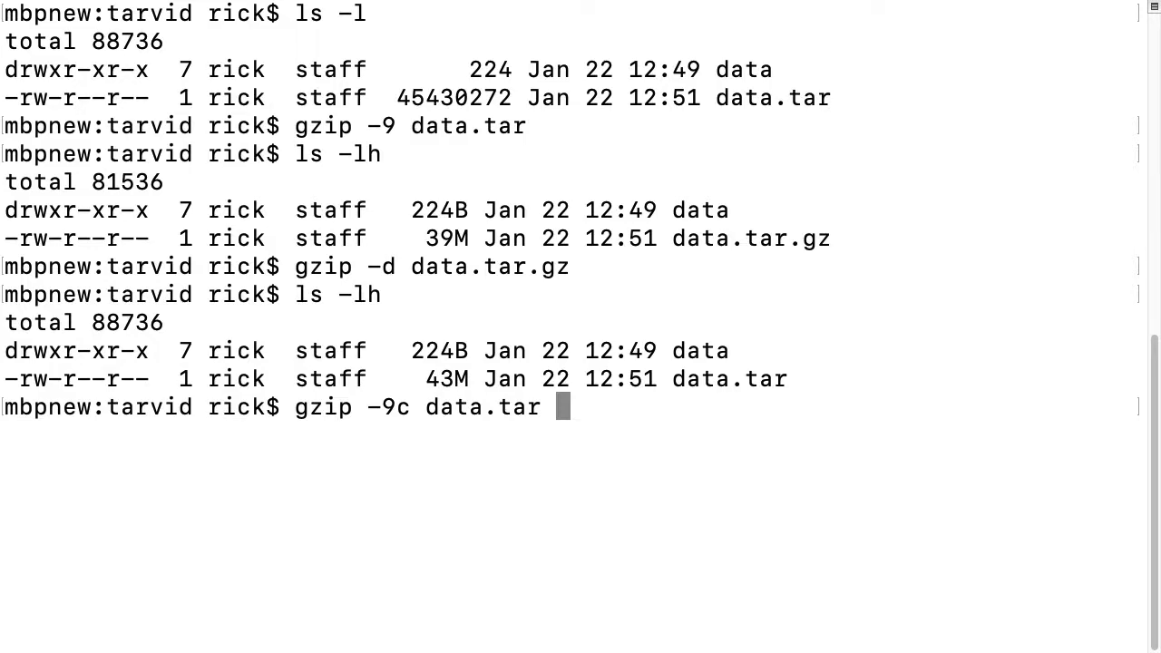
text(>)
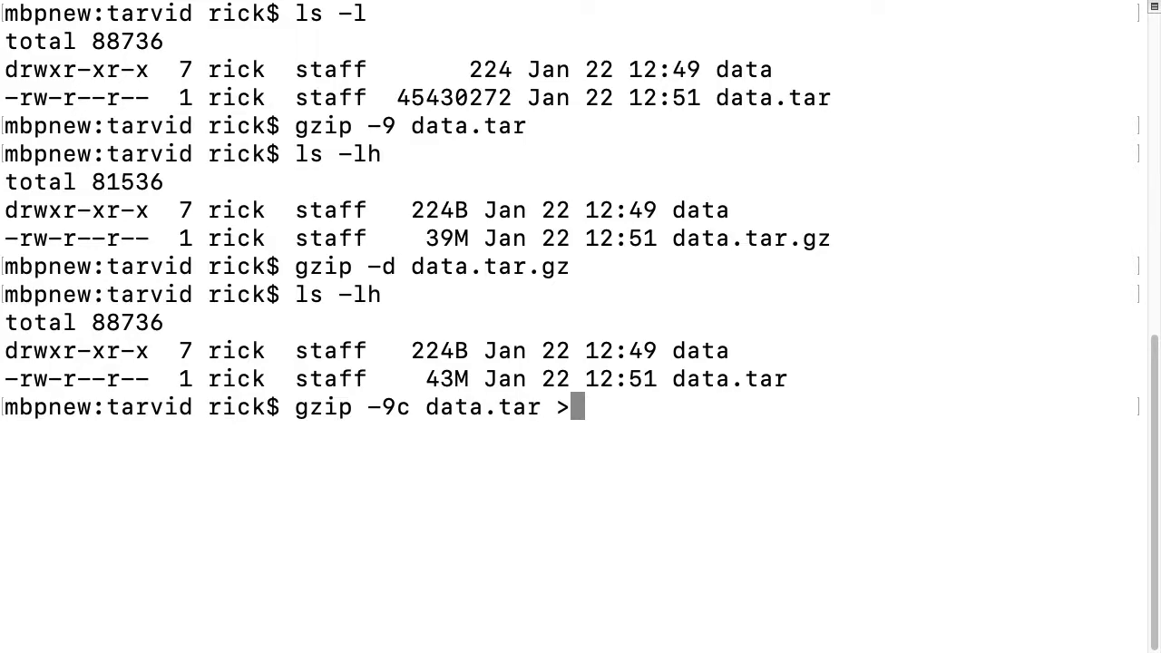
text(data)
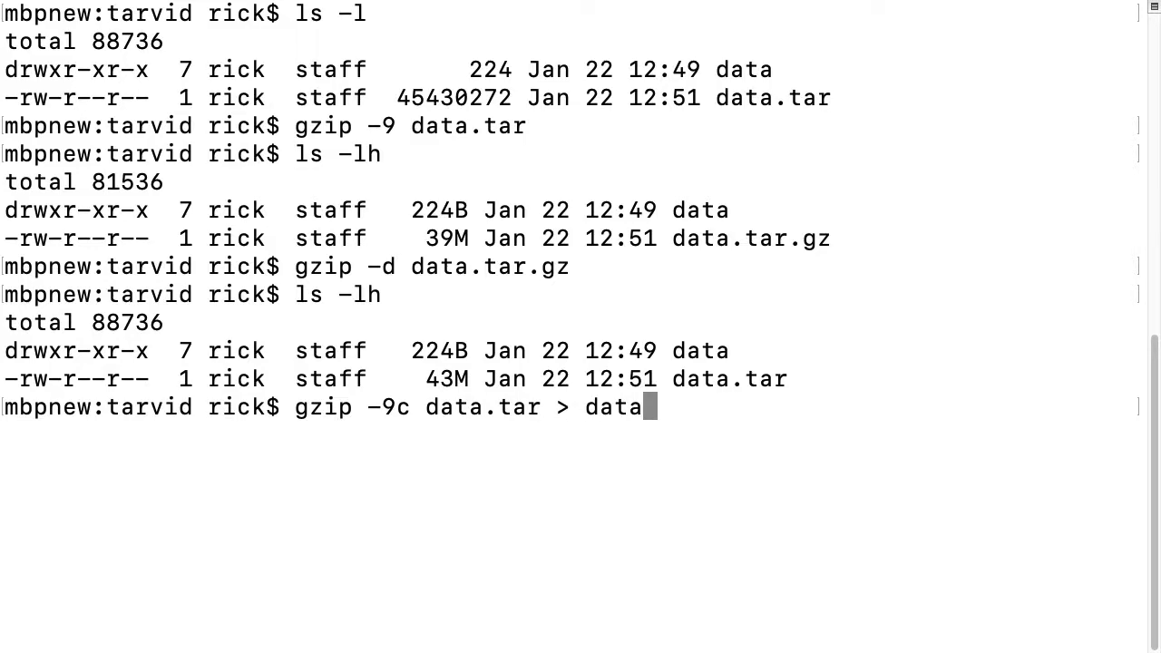
text(.tar.gz)
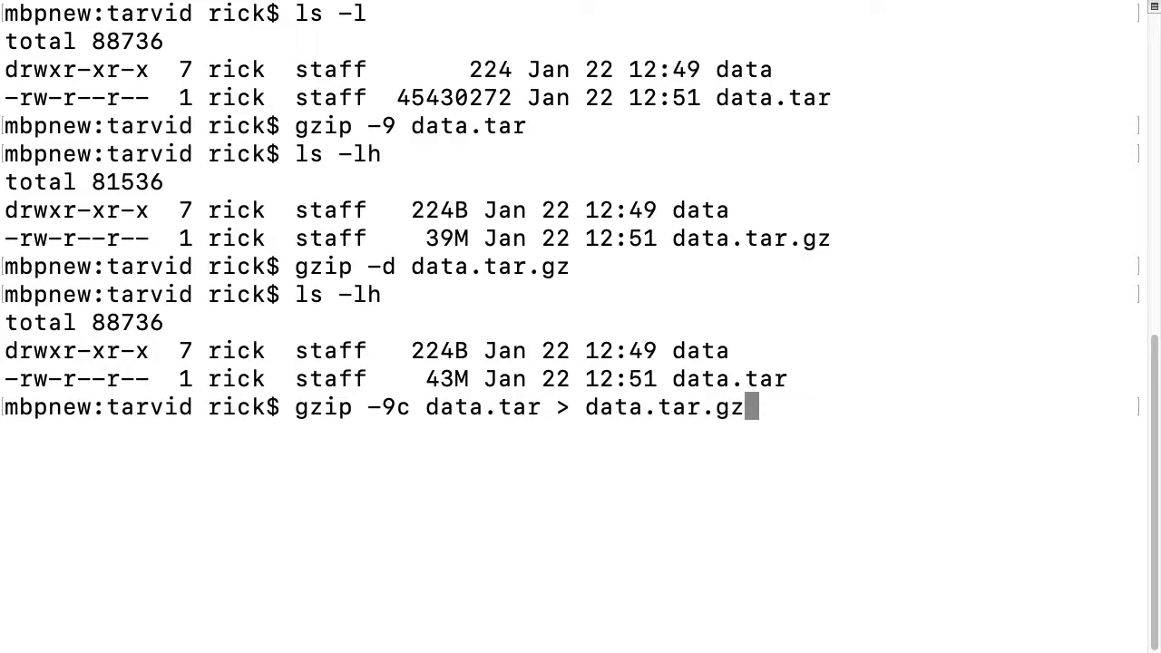
key(Return)
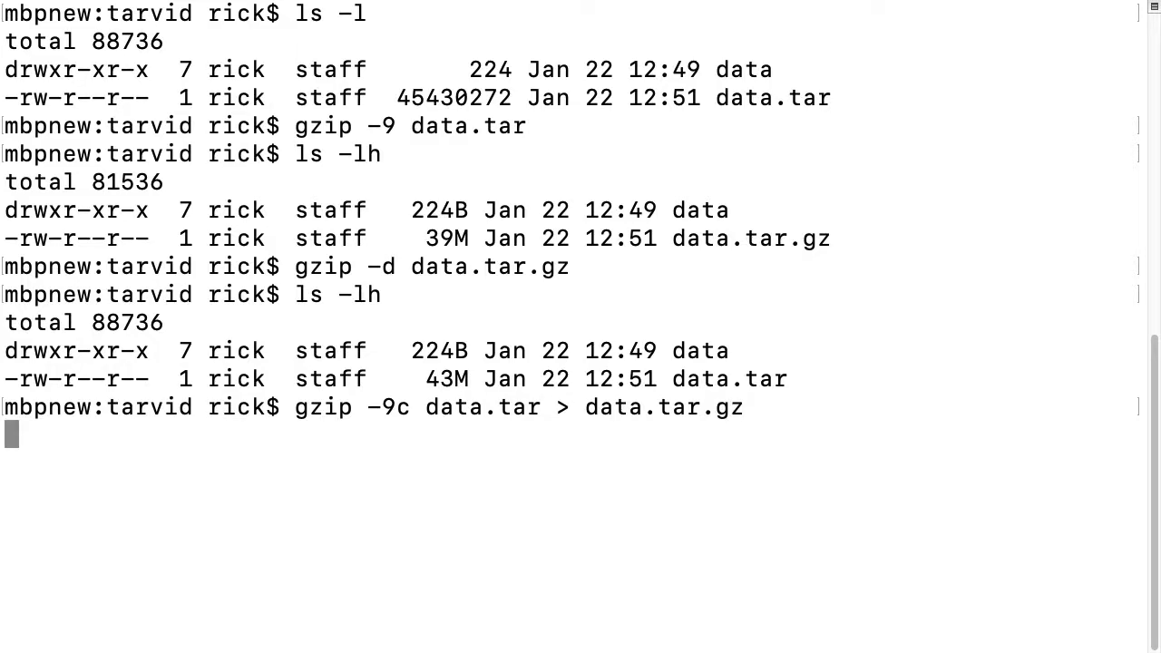
text(ls -)
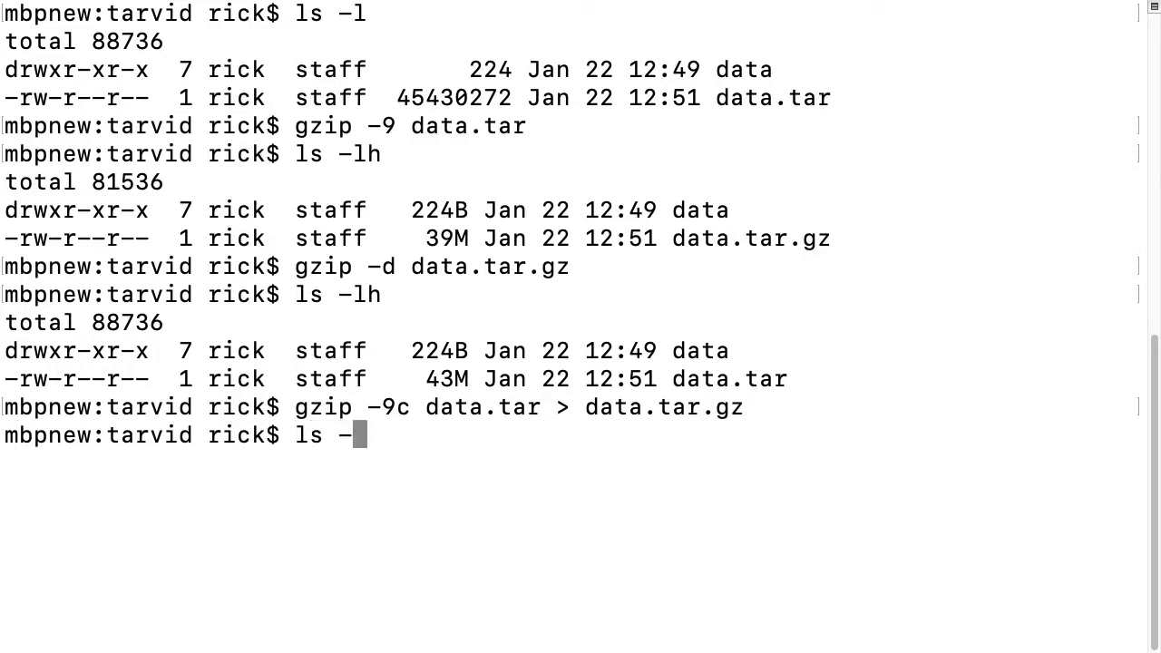
key(Return)
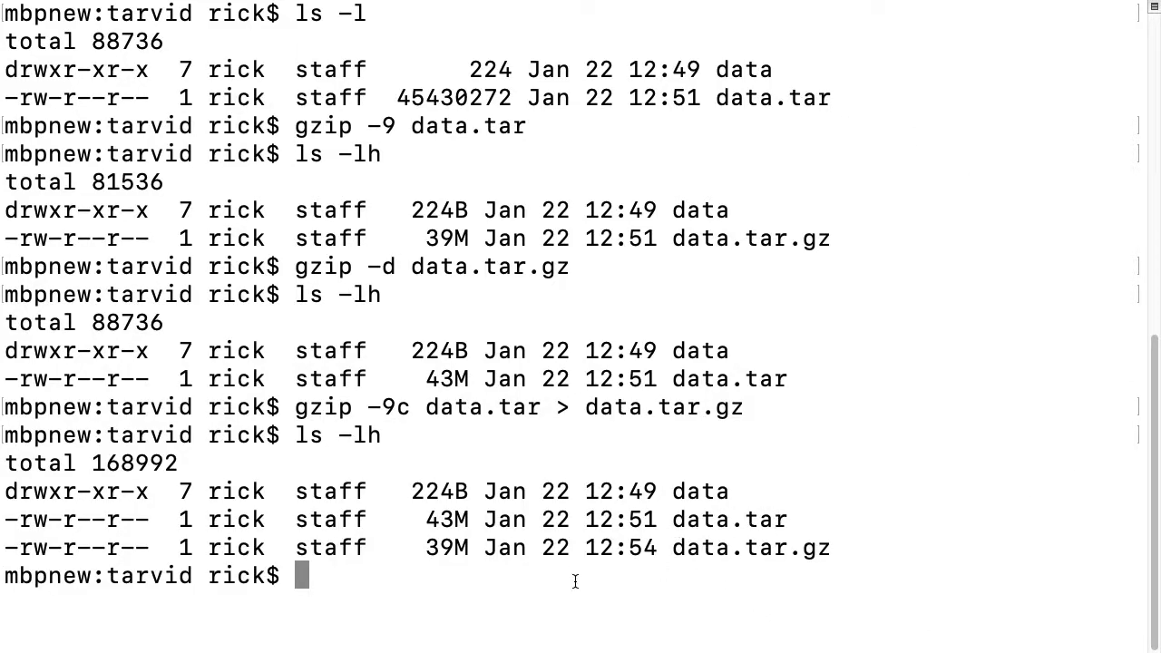
mouse_move(732, 542)
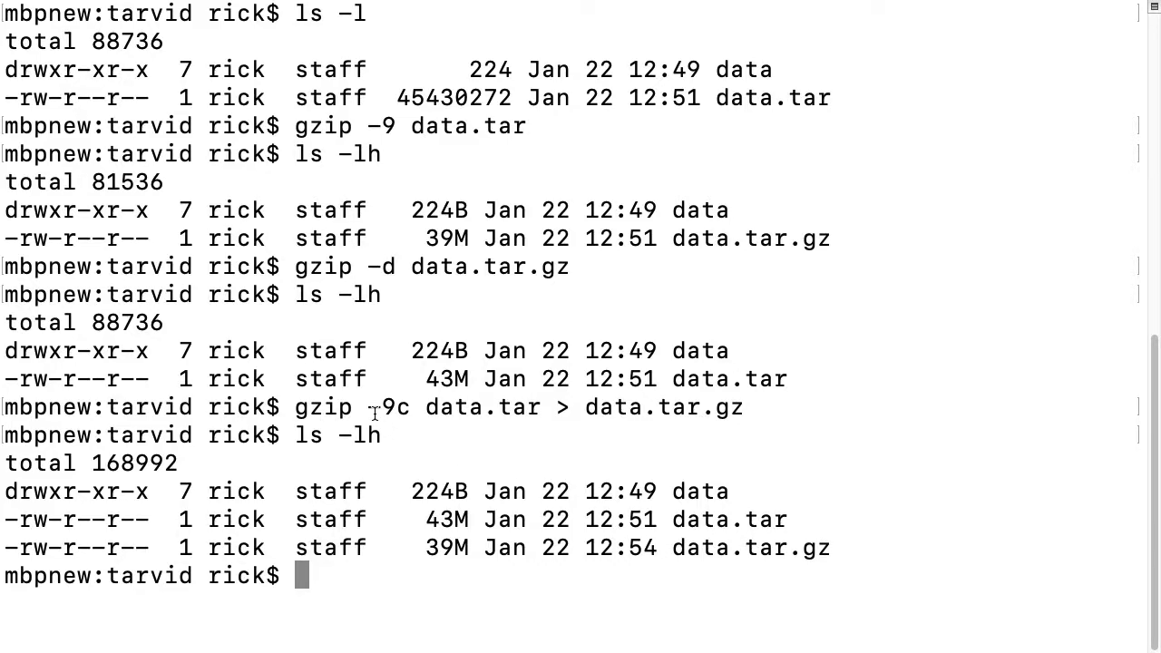
mouse_move(370, 519)
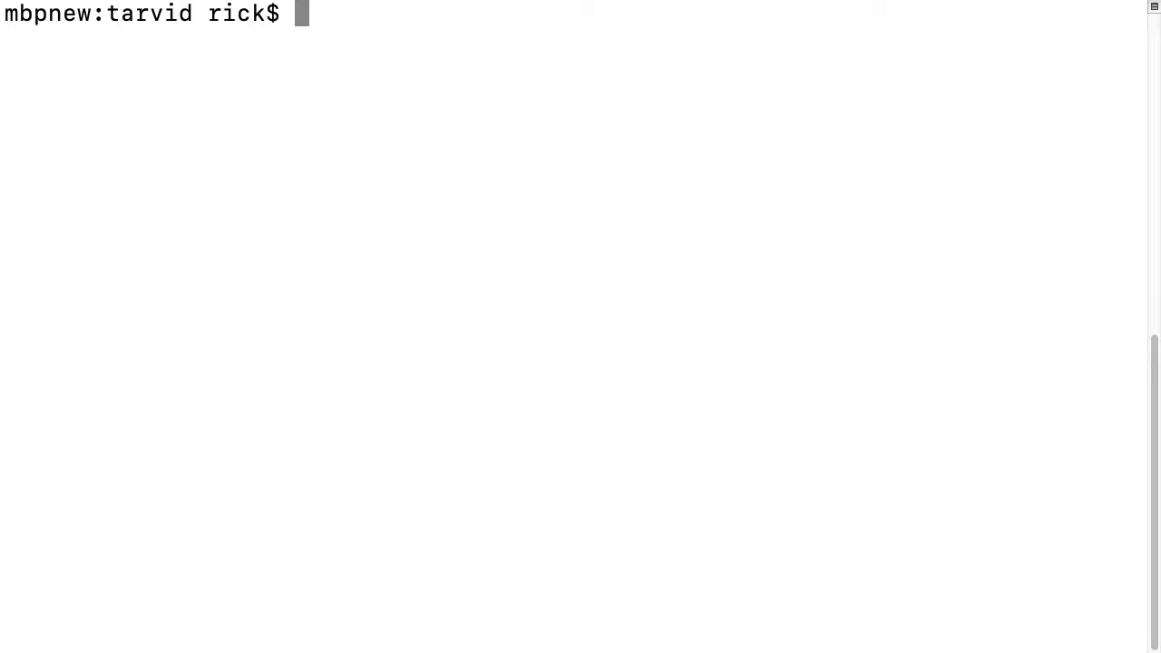
Show the bzip2 help and mark its -c standard output option.
text(bzip --)
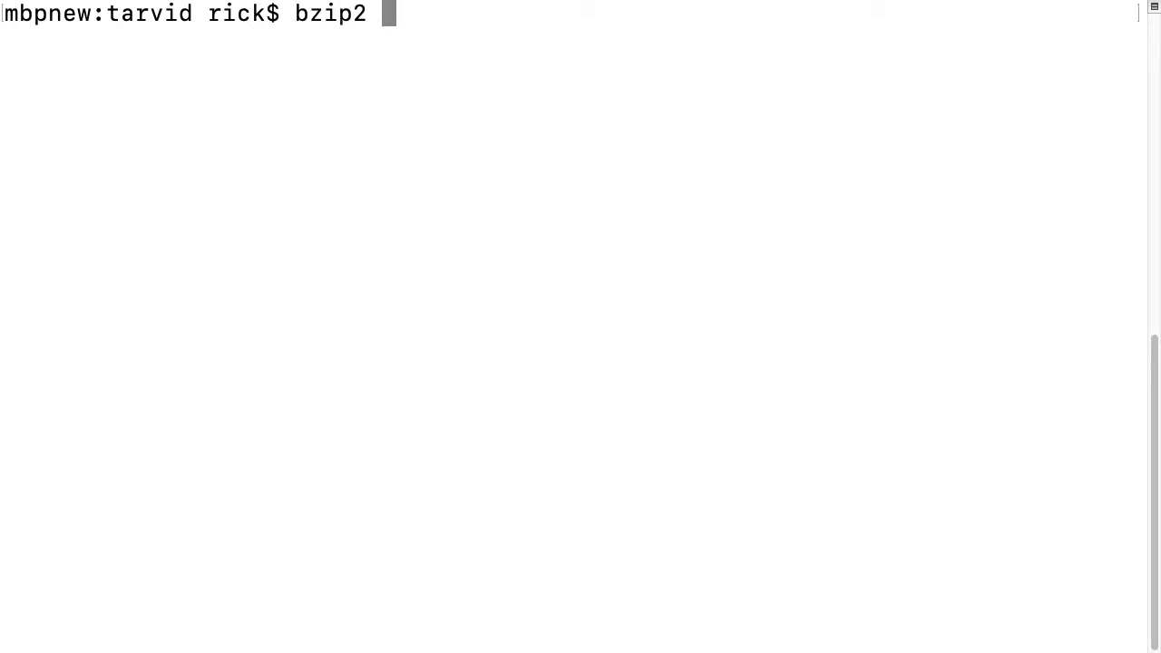
key(Return)
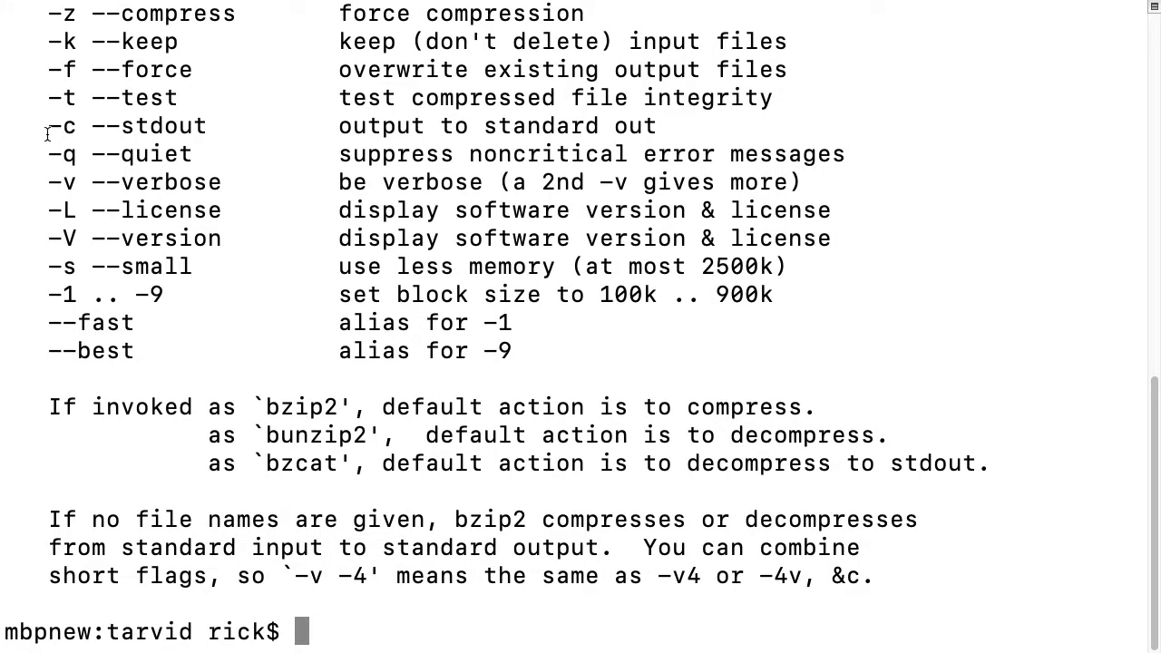
double_click(62, 125)
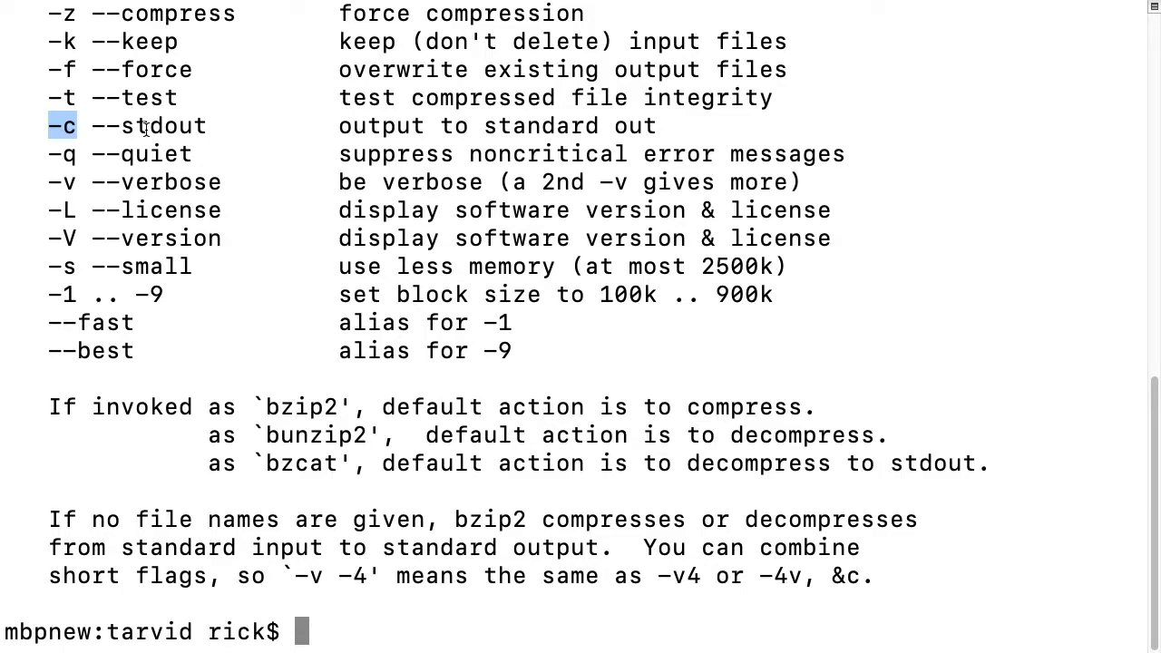
Show the xz help and mark its -c standard output option.
text(x)
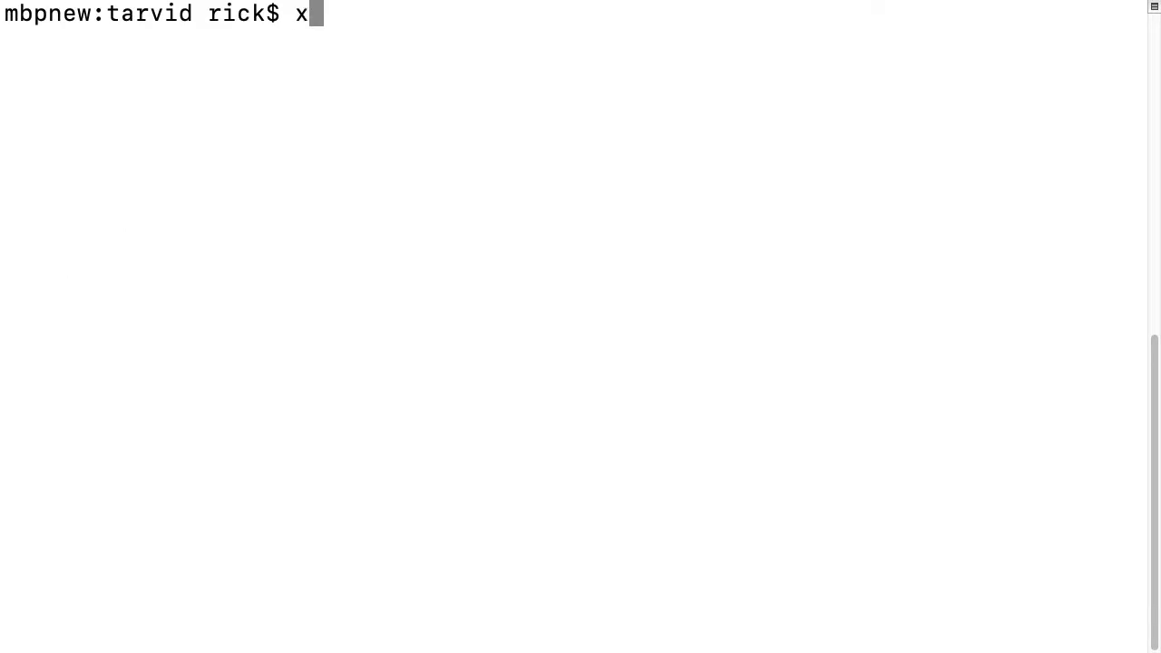
key(Return)
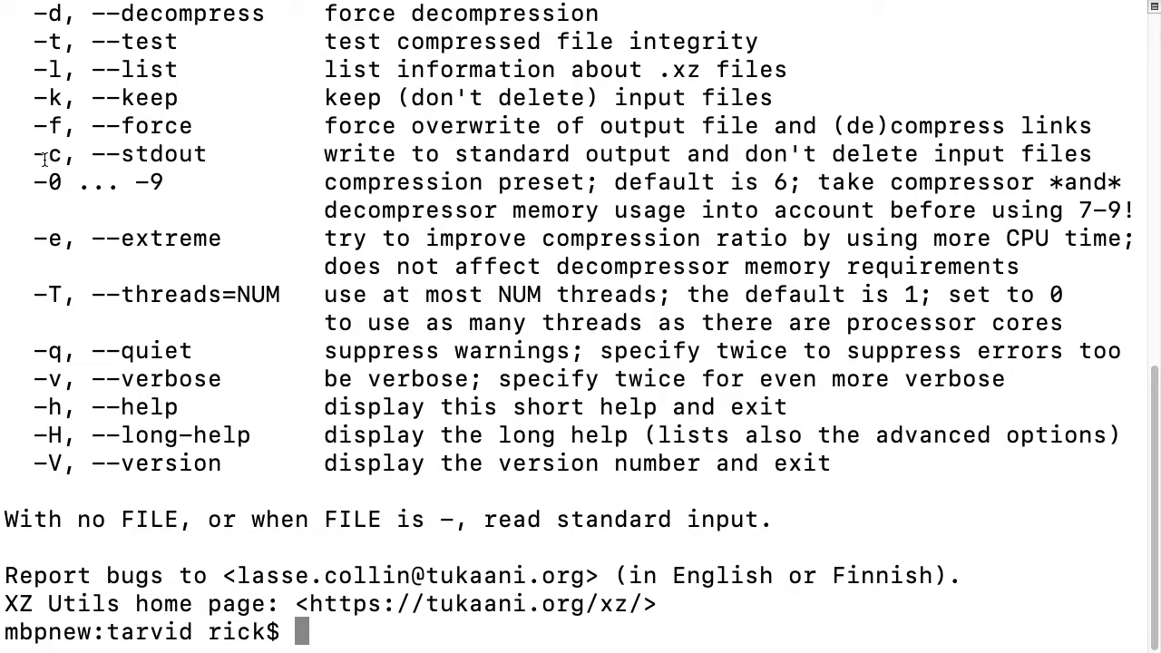
double_click(47, 153)
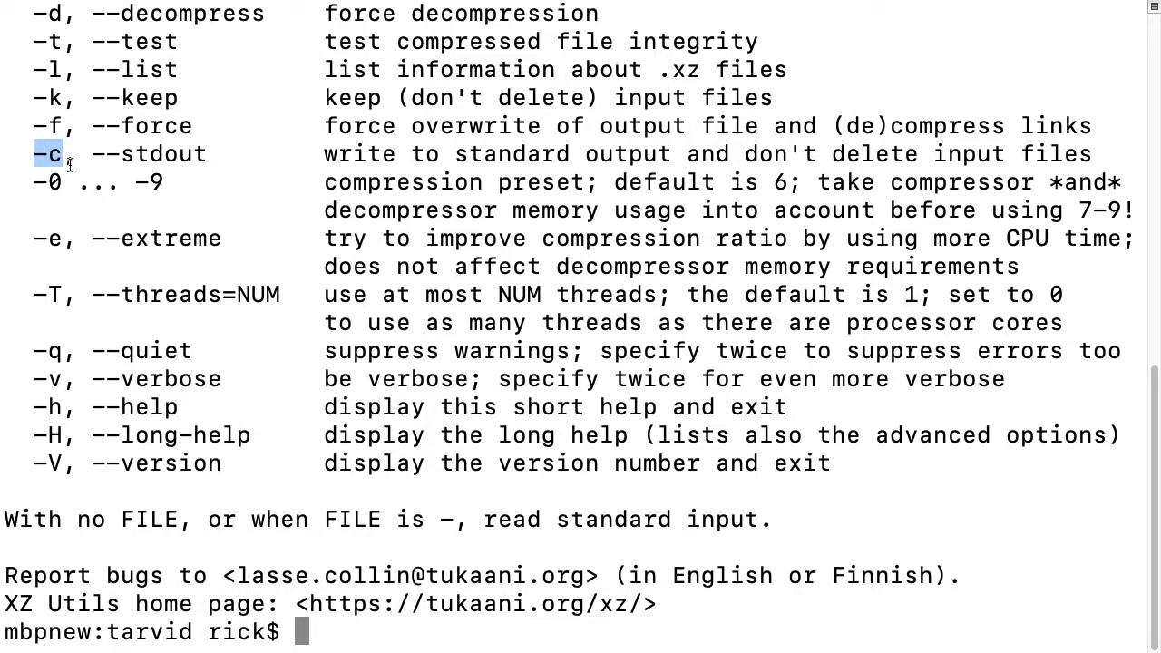
Clear the screen and run ls -l showing data, data.tar and data.tar.gz byte sizes.
text(clear)
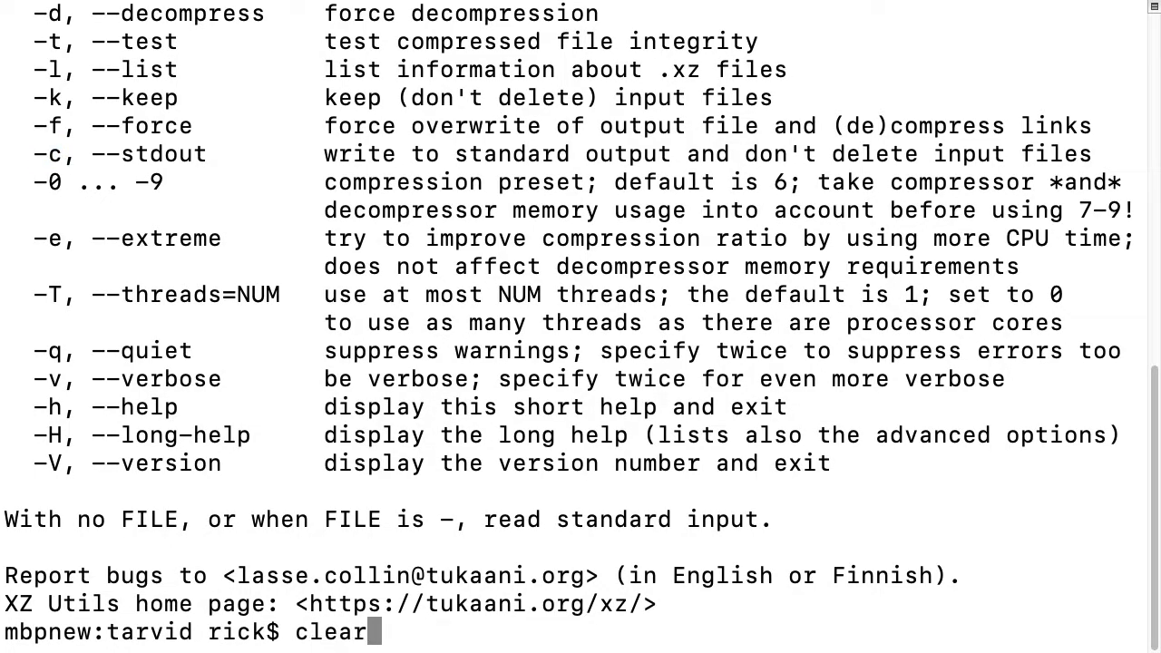
key(Return)
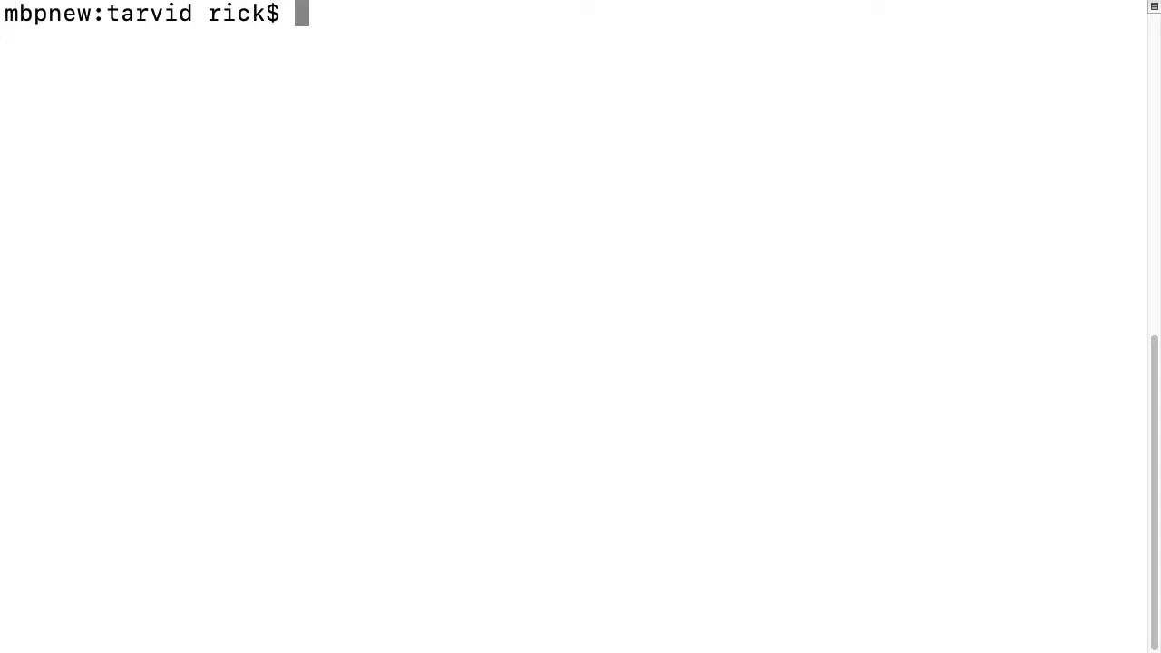
text(ls -)
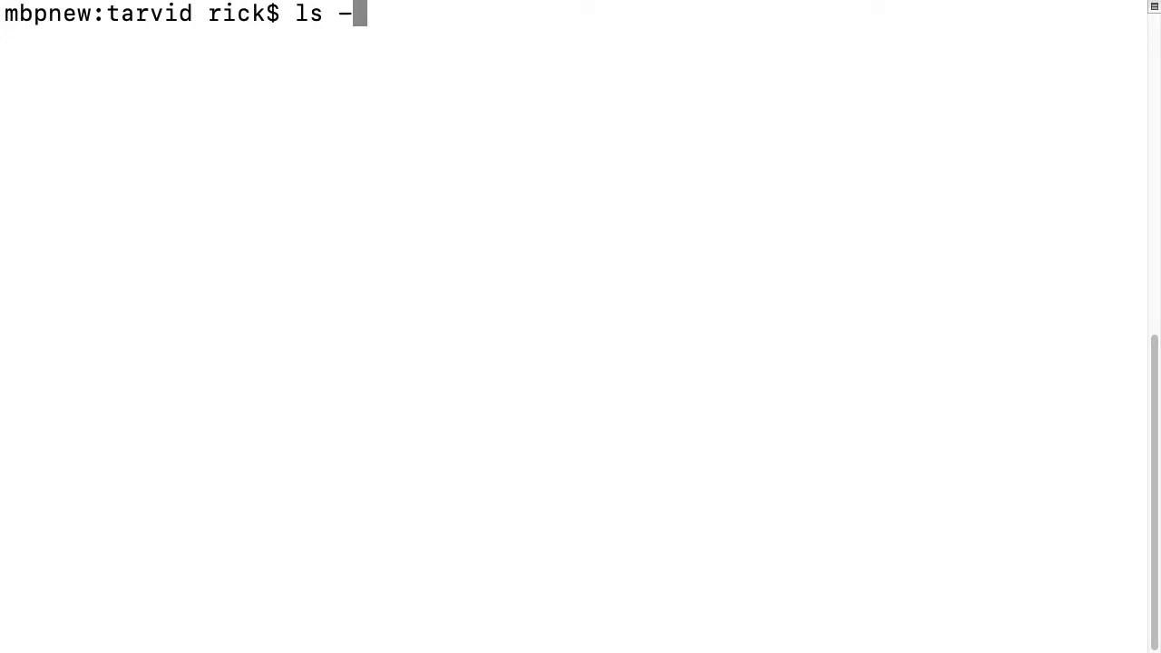
key(Return)
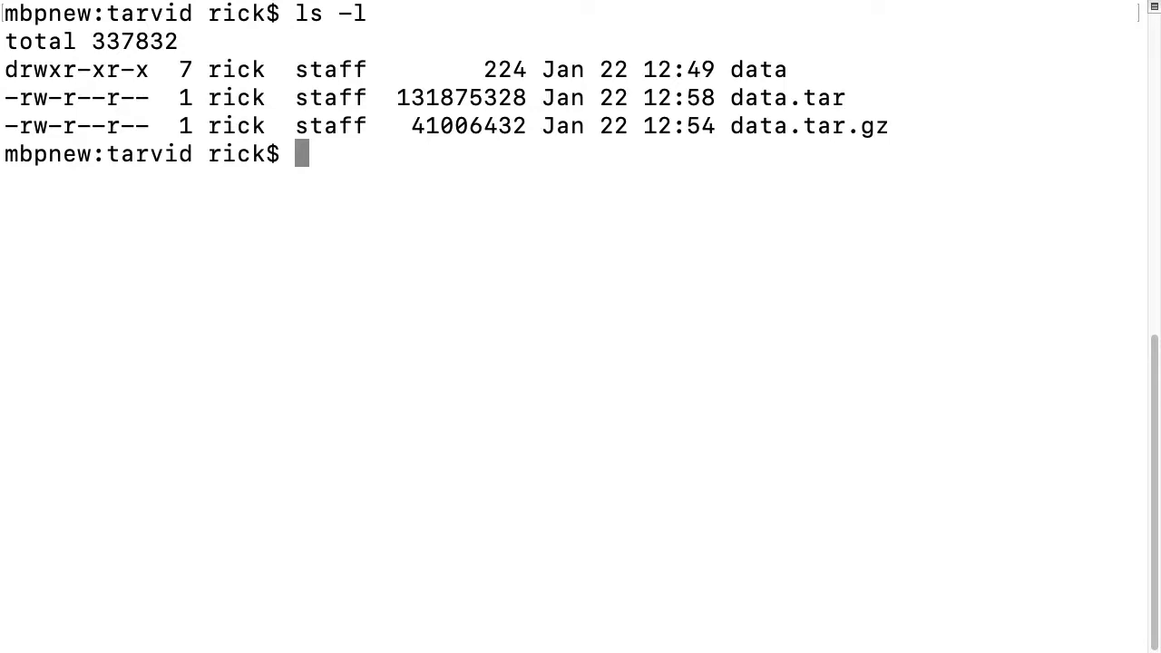
Run '7z a data.tar.7z data.tar', then mark data.tar and data.tar.7z in the listing.
text(7z)
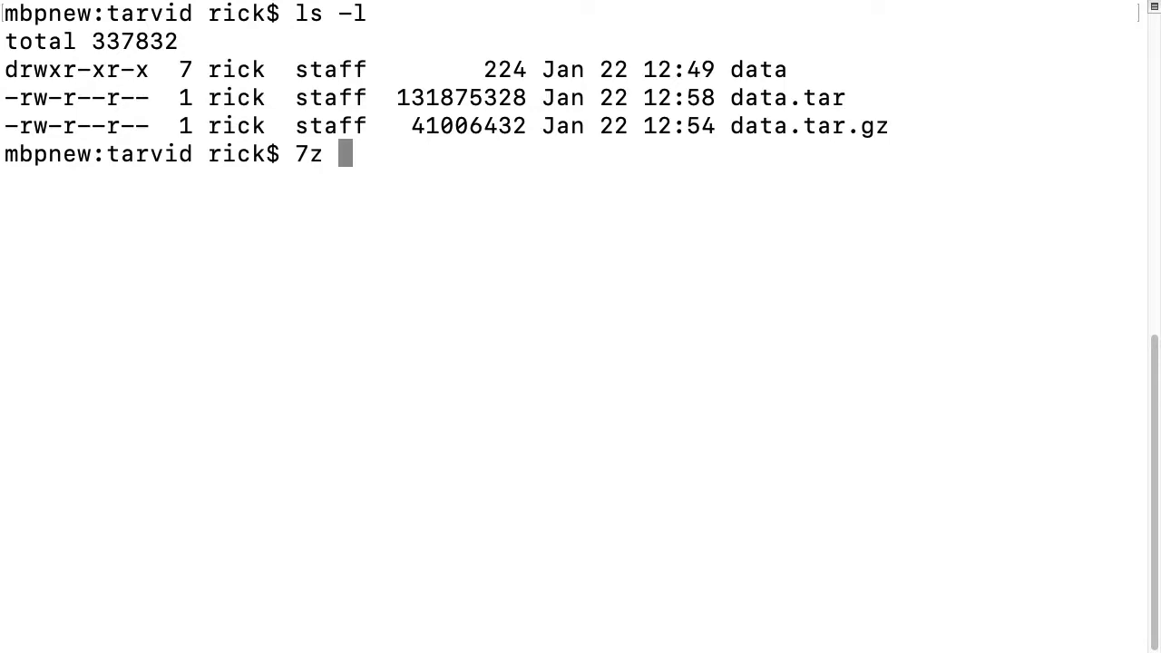
text(a)
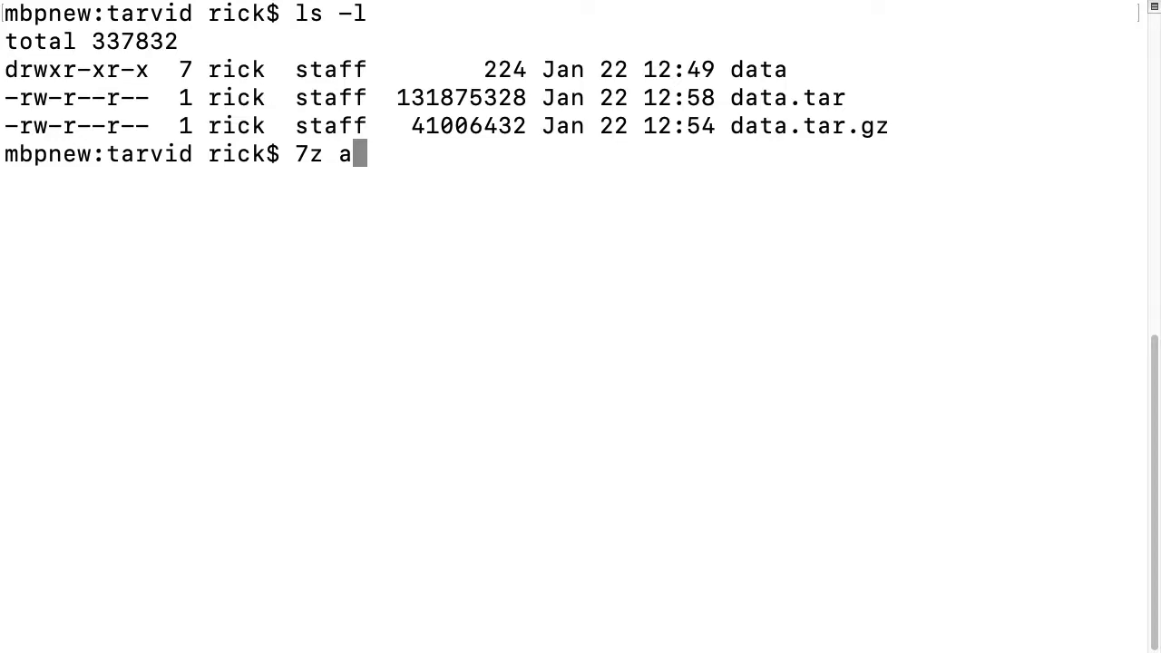
text(data)
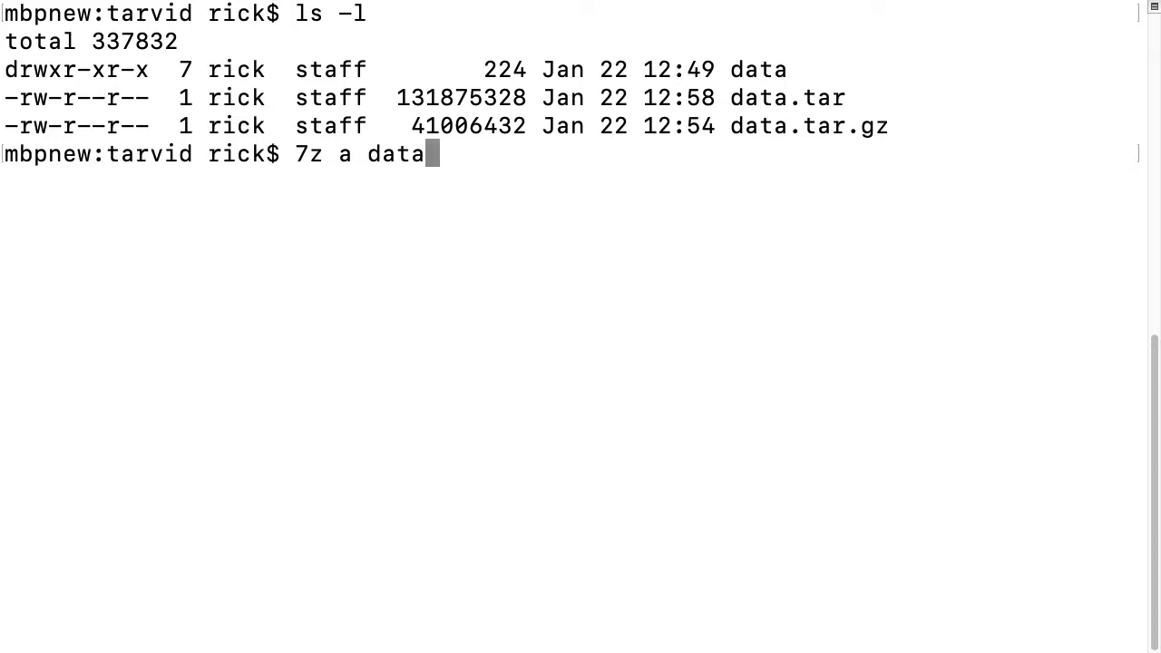
text(.tar.)
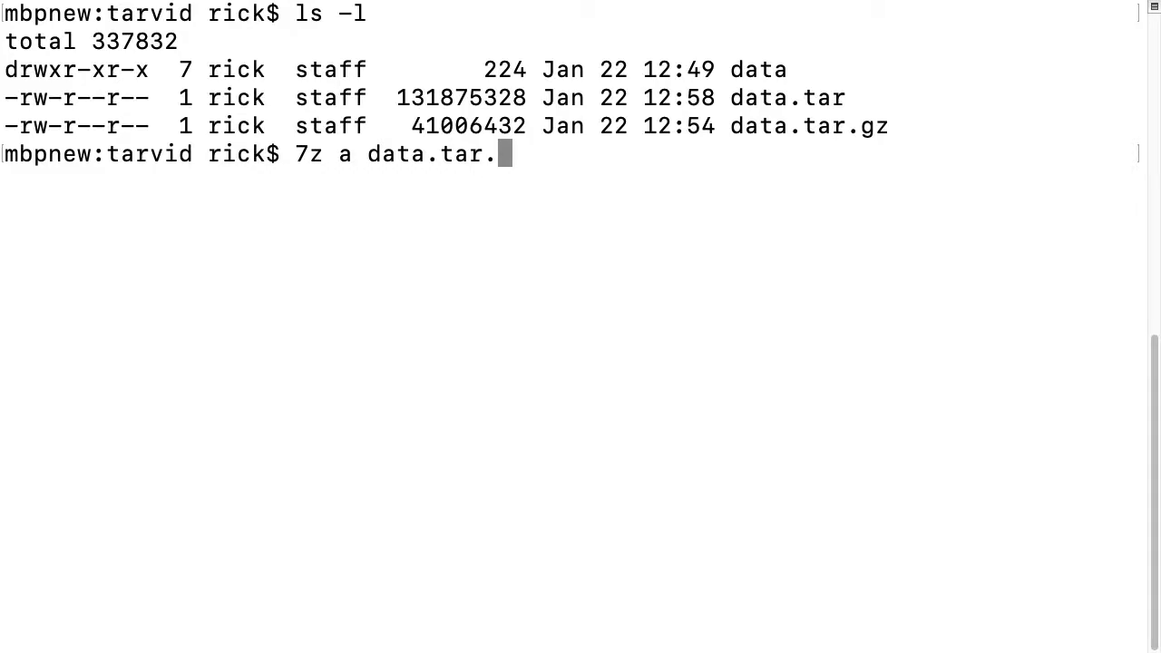
text(7z da)
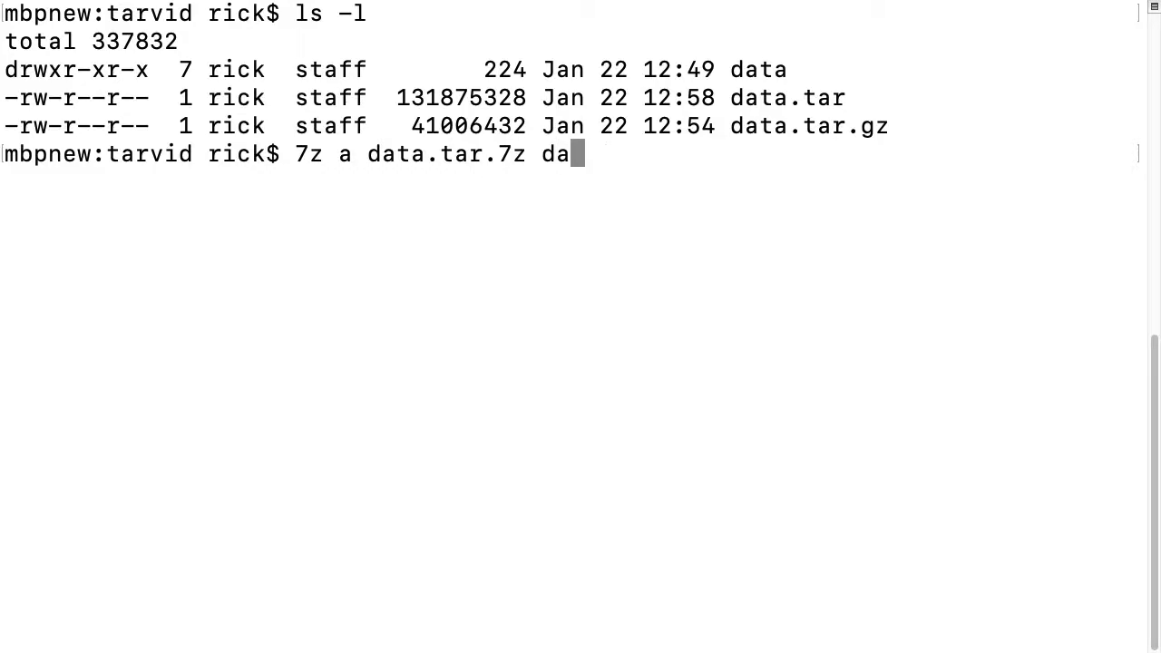
key(Return)
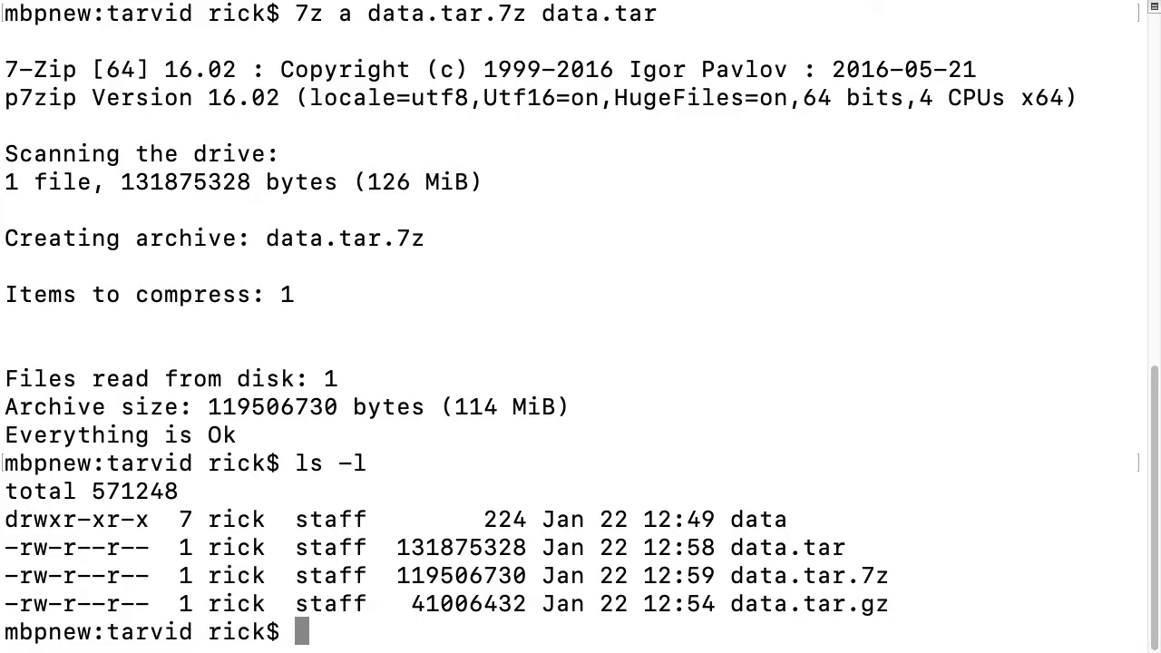
double_click(785, 547)
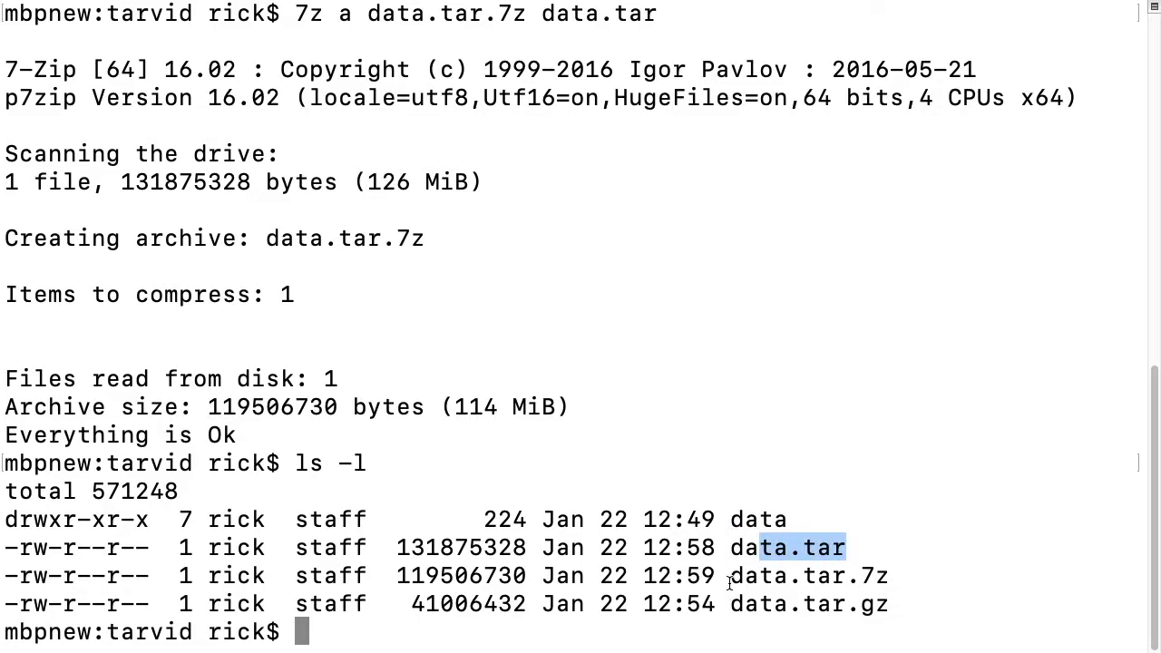
double_click(806, 575)
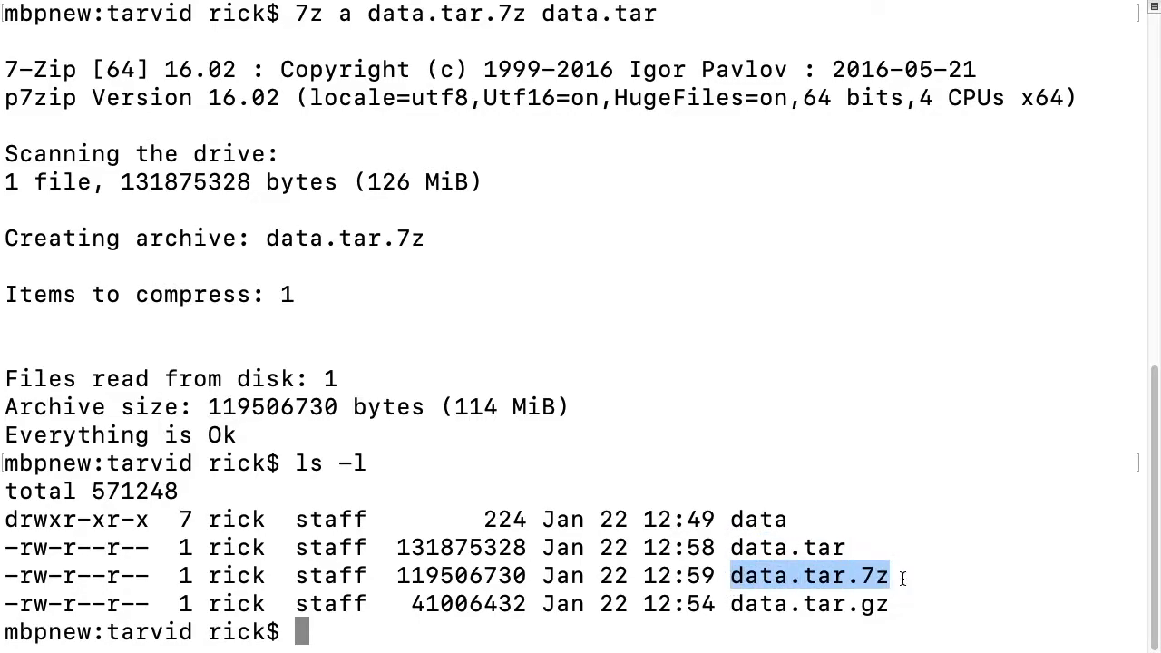